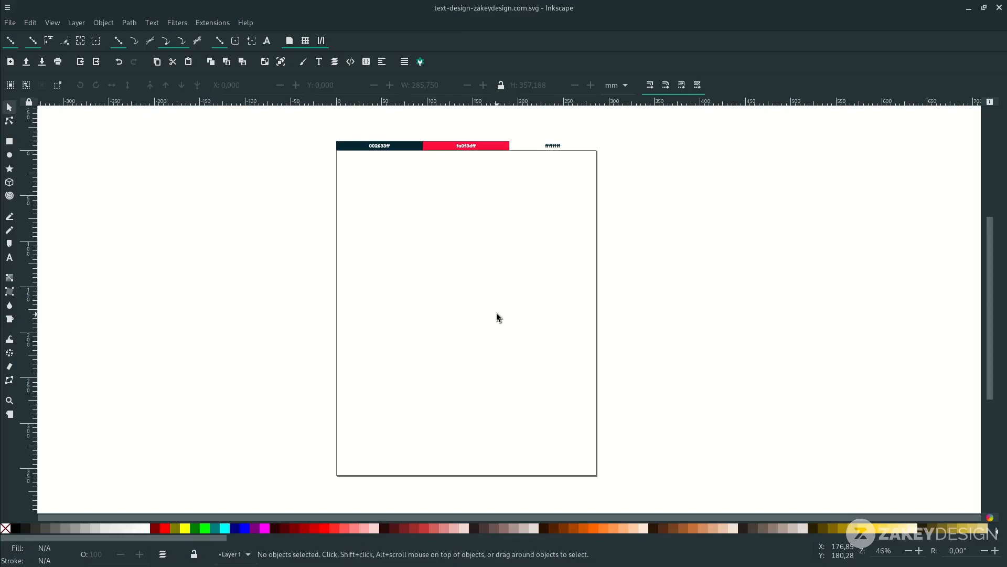
Step: Set a large CREATE headline in Akrobat Bold near the top of the page
click(10, 257)
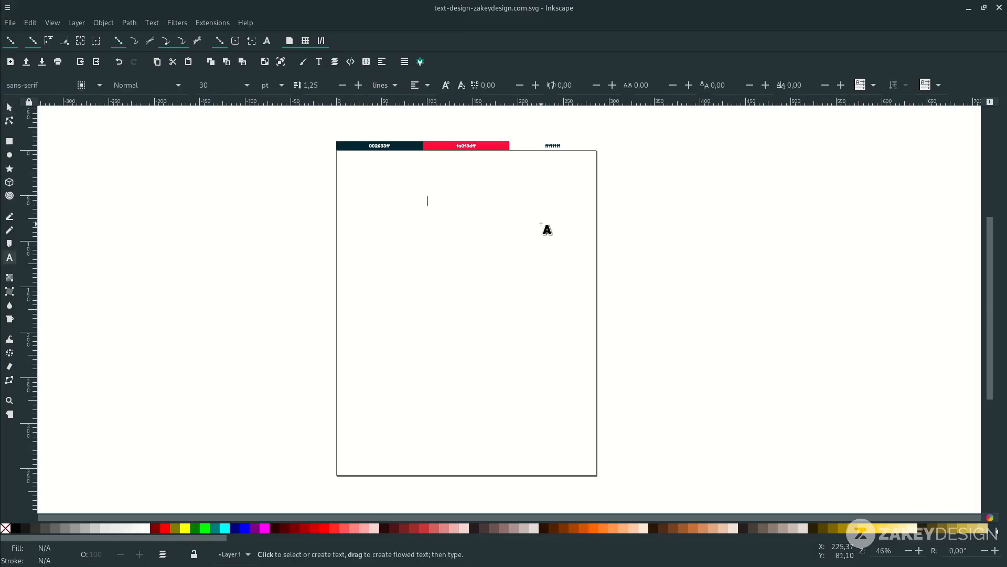
text(CREATE)
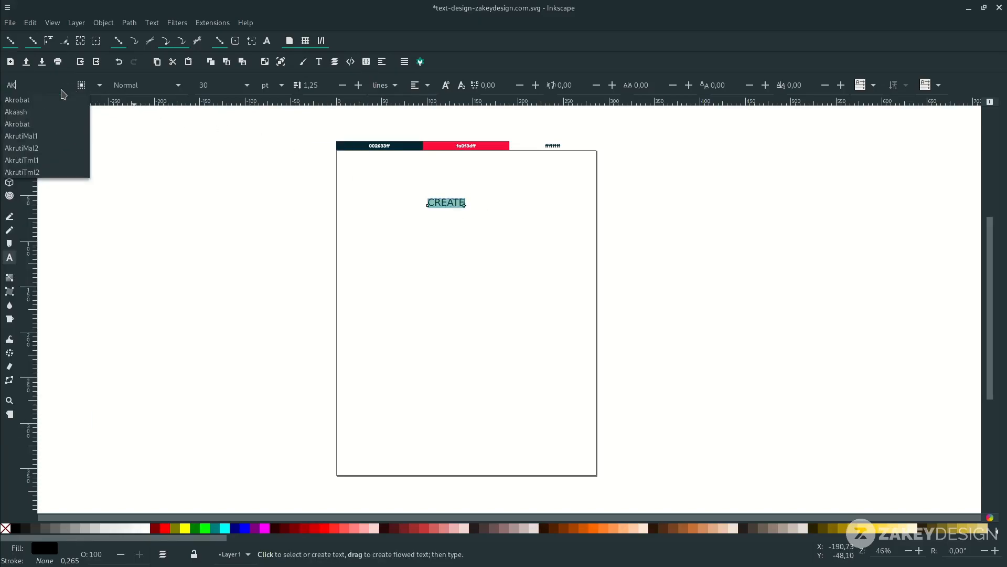
click(17, 99)
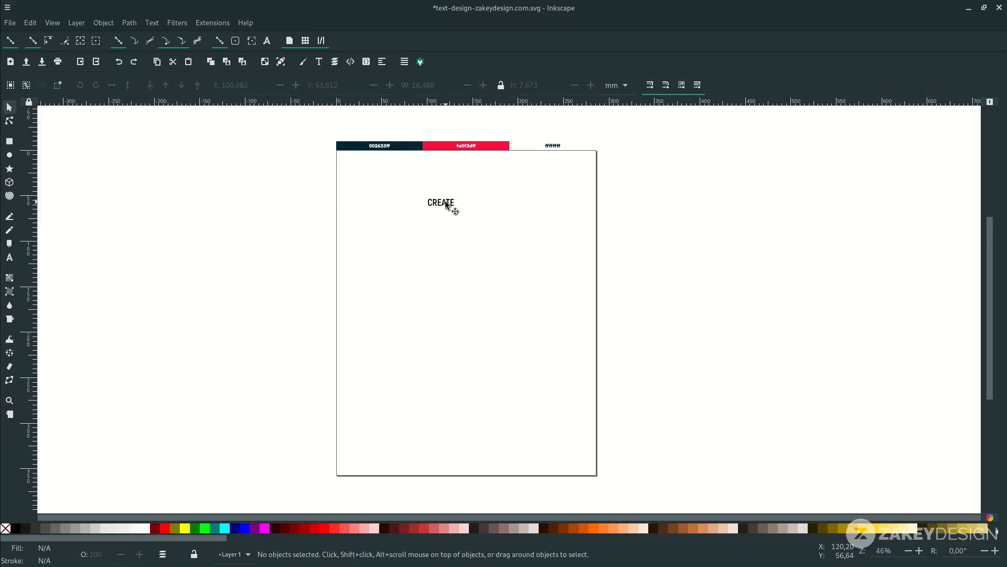
click(440, 202)
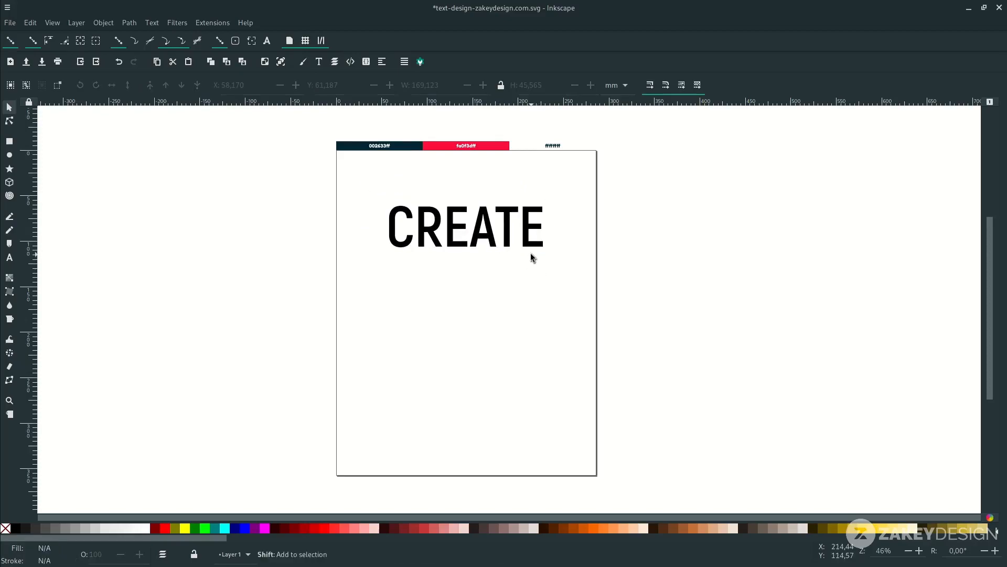
Step: Duplicate the headline into a smaller WITH THE line placed just below CREATE
click(466, 228)
text(CREATE)
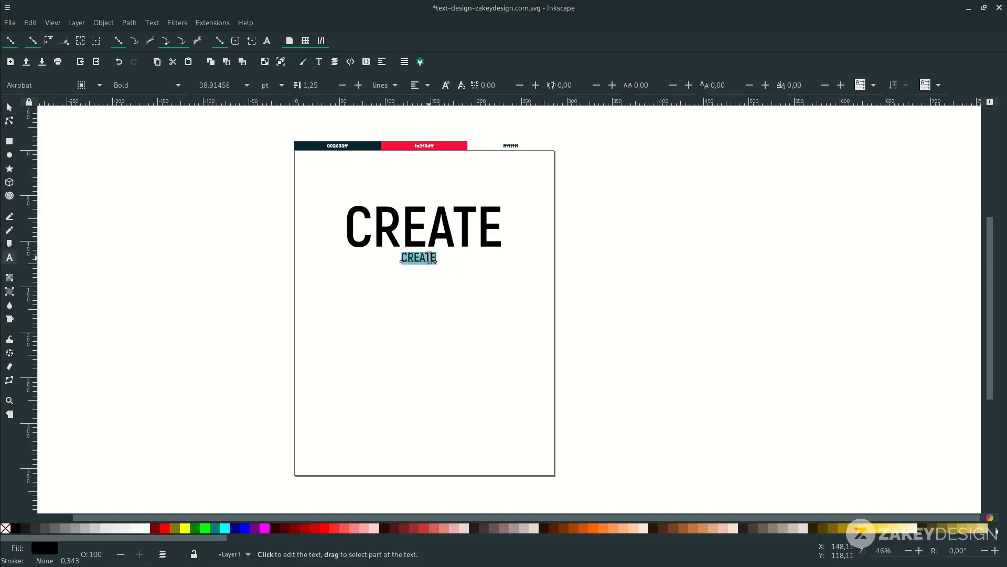
text(WITH THE)
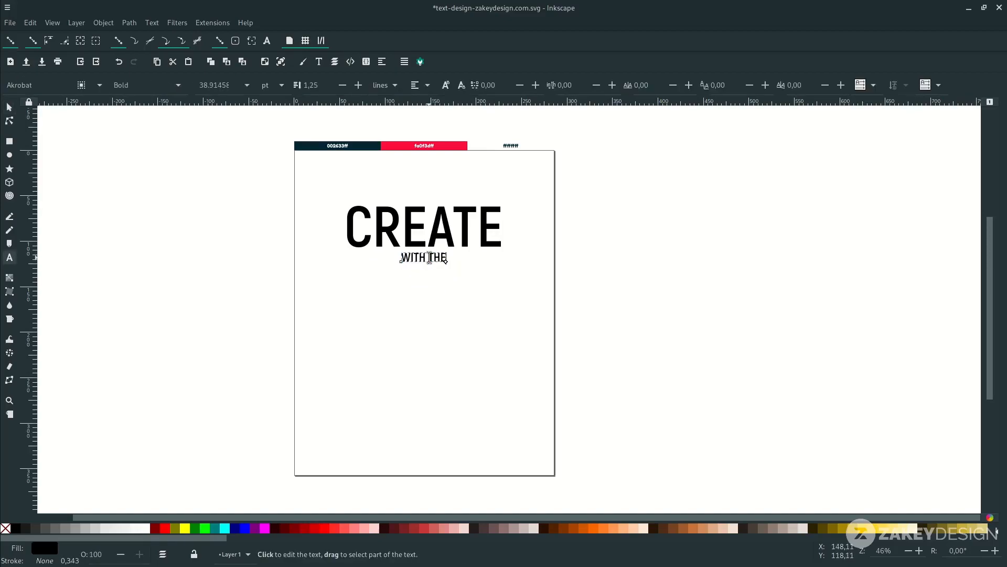
click(10, 107)
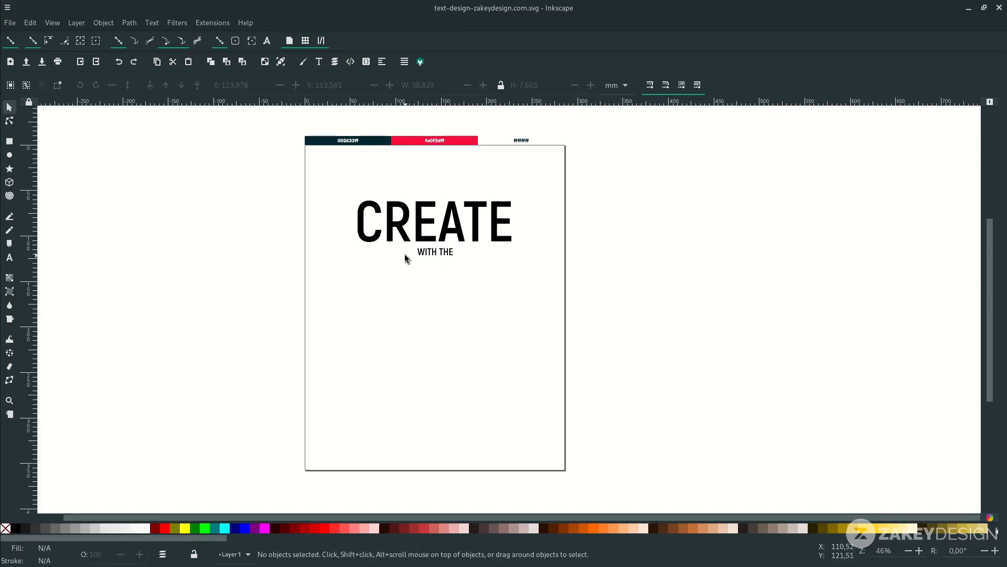
mouse_move(387, 272)
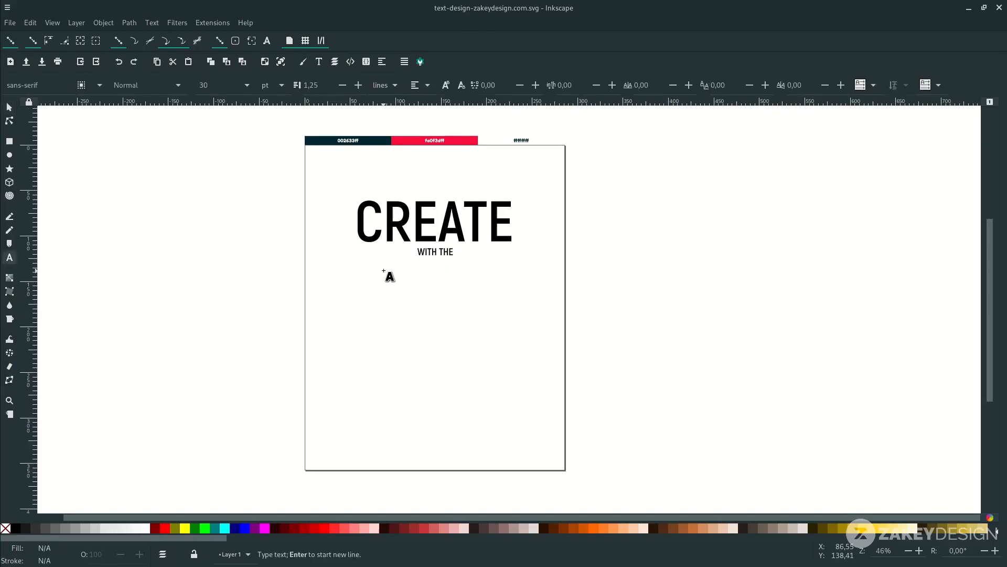
Step: Add a large script Heart in Golden Hills under CREATE and shrink WITH THE to about 63% over it
text(Heart)
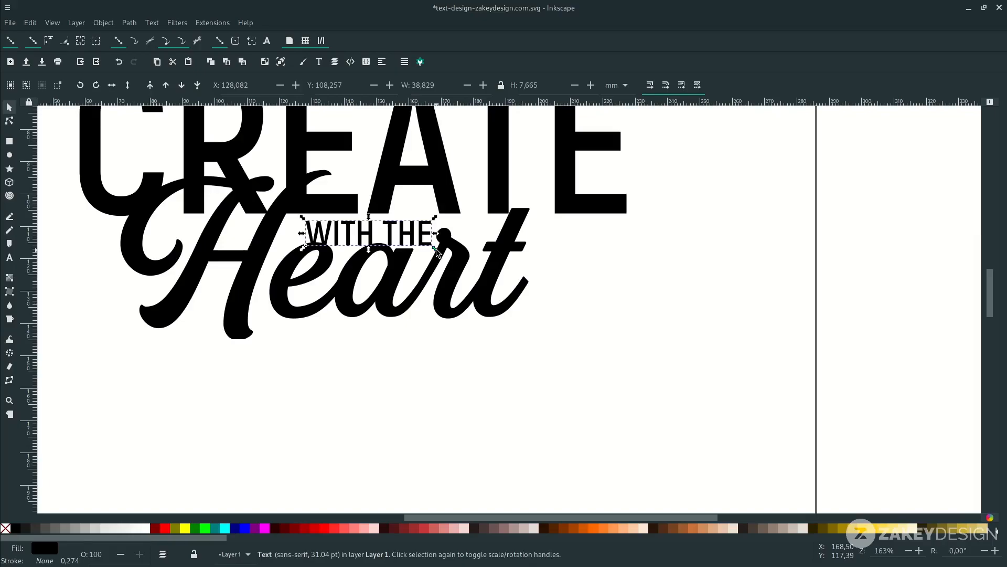
drag(435, 234, 420, 241)
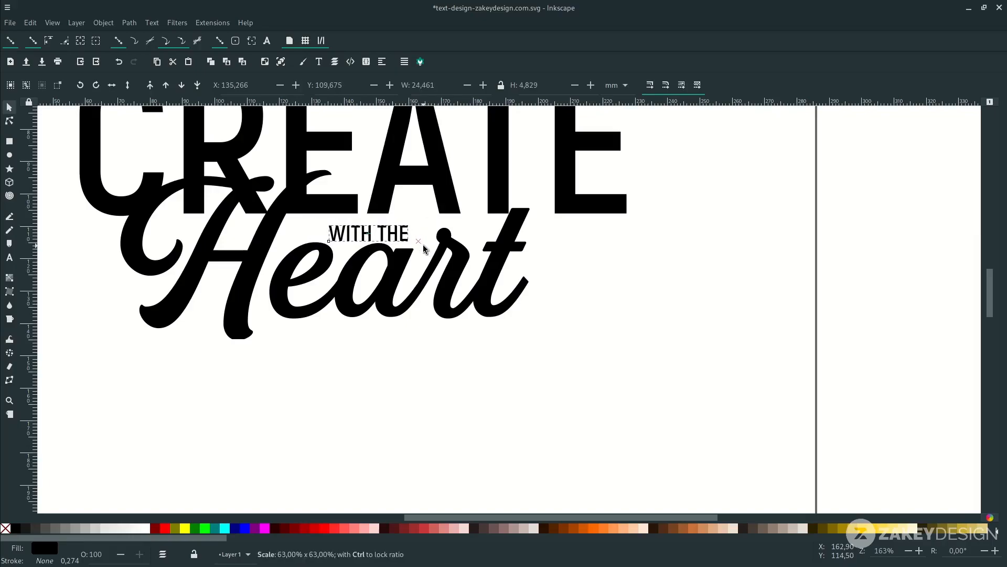
click(368, 233)
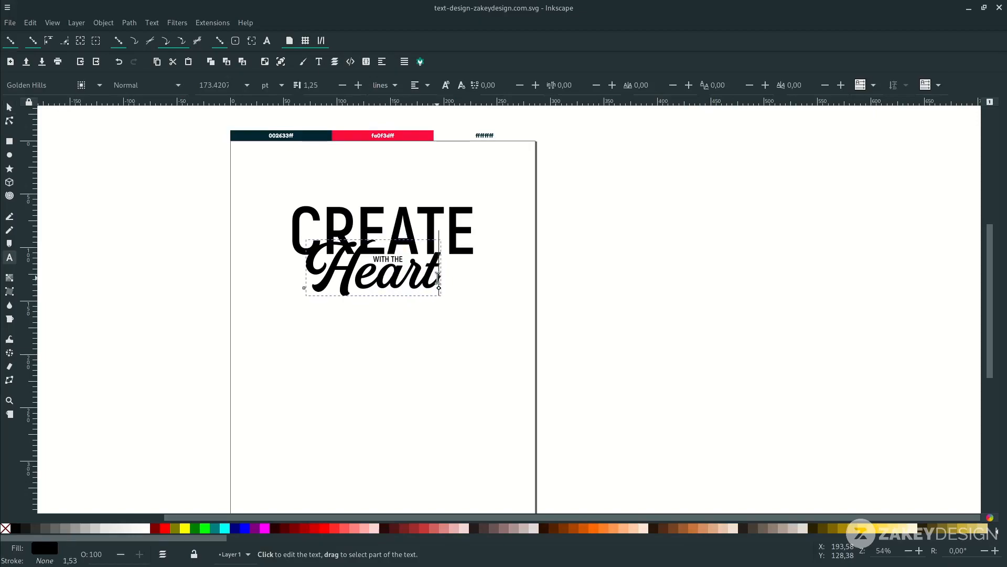
mouse_move(457, 284)
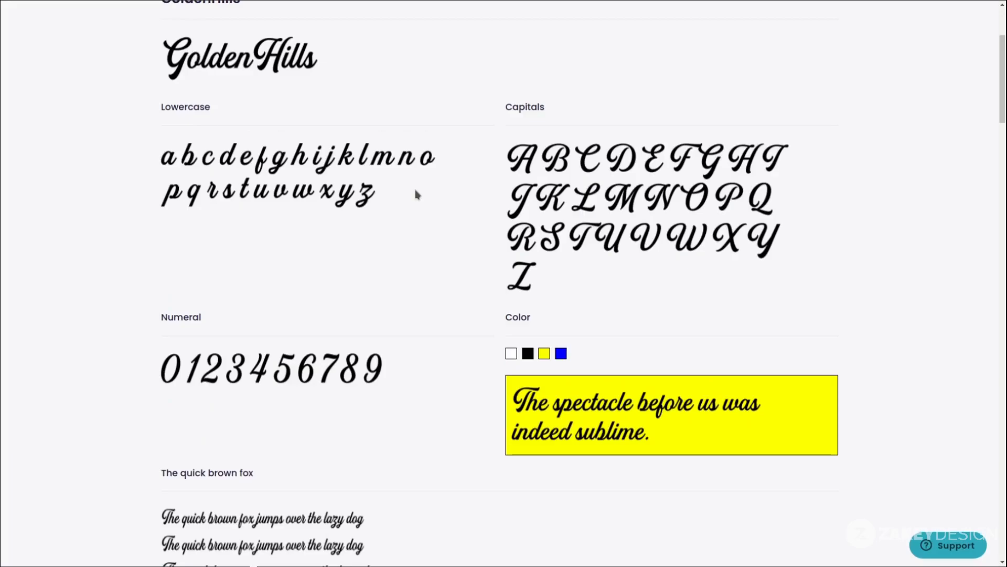
Step: Scroll through the Golden Hills glyph chart to review its alternates and swash tails
scroll(down, 3)
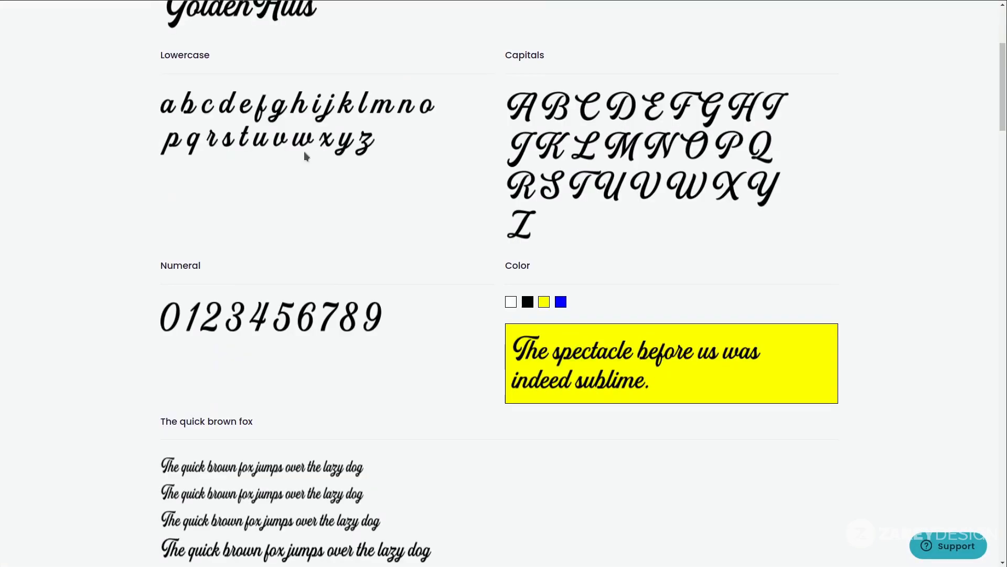
scroll(up, 3)
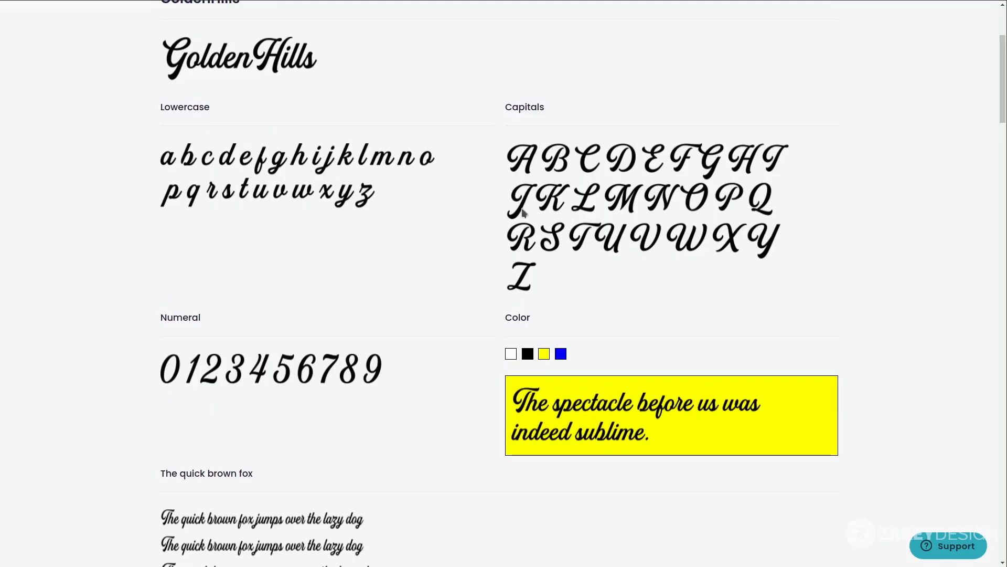
scroll(down, 3)
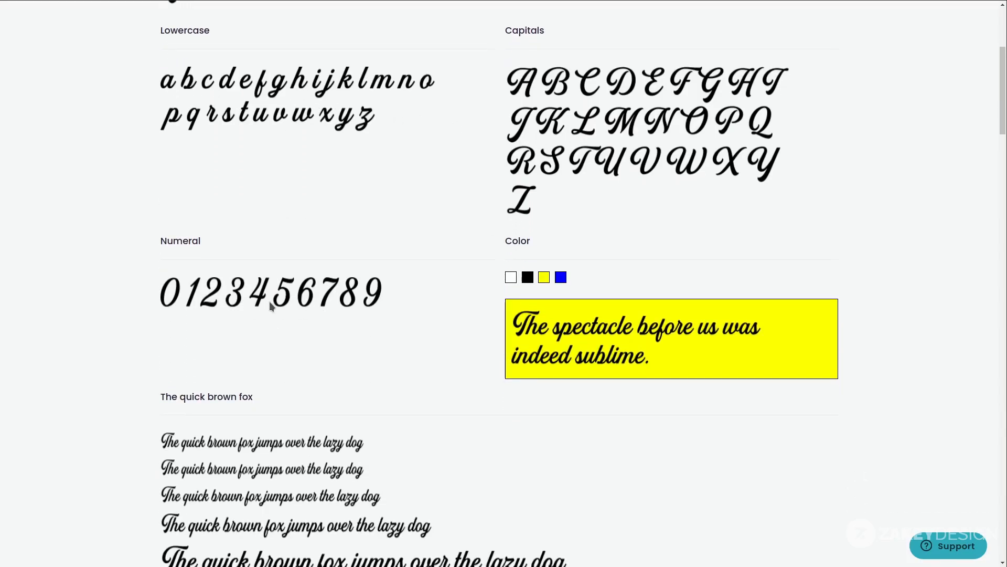
scroll(down, 3)
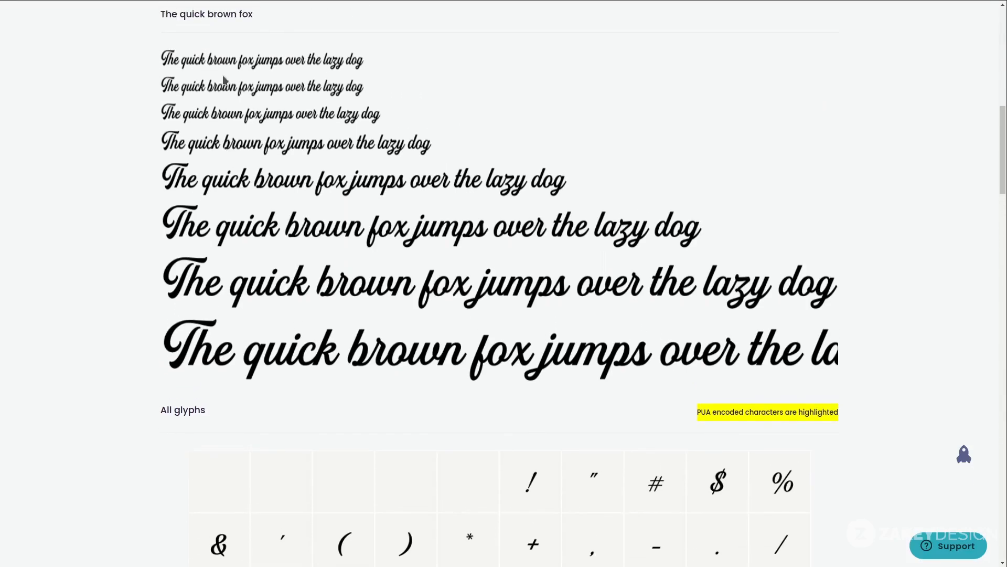
scroll(up, 3)
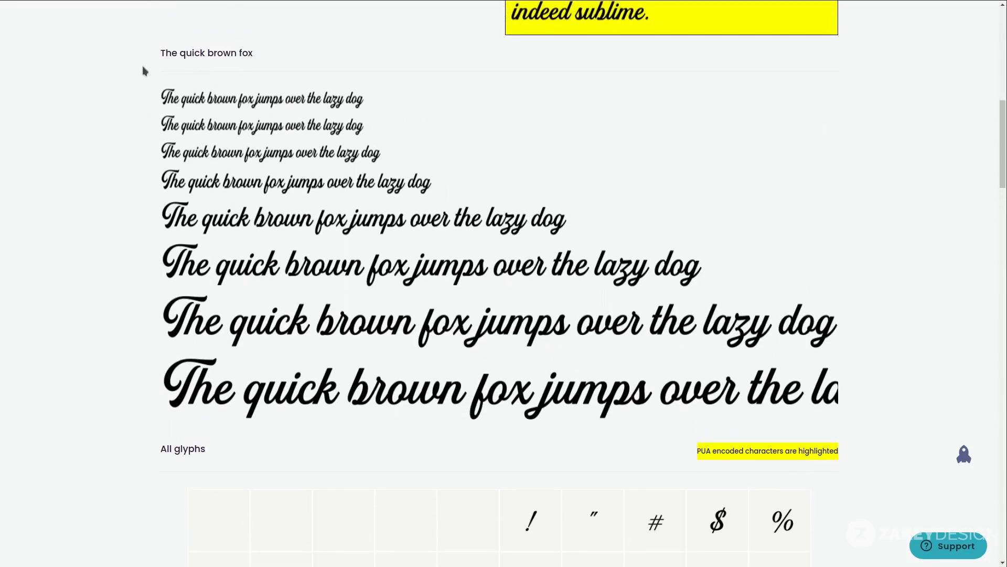
scroll(down, 3)
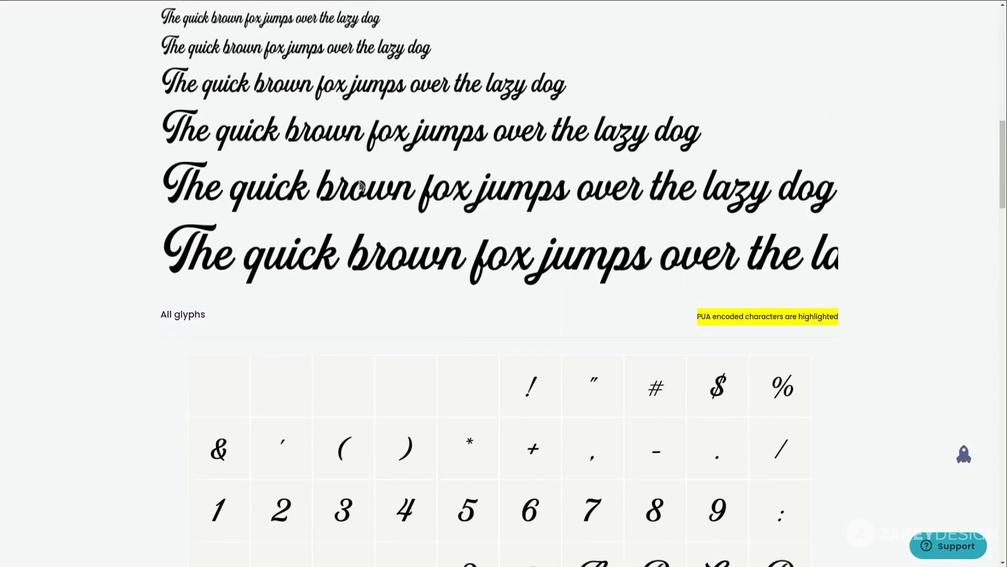
scroll(down, 3)
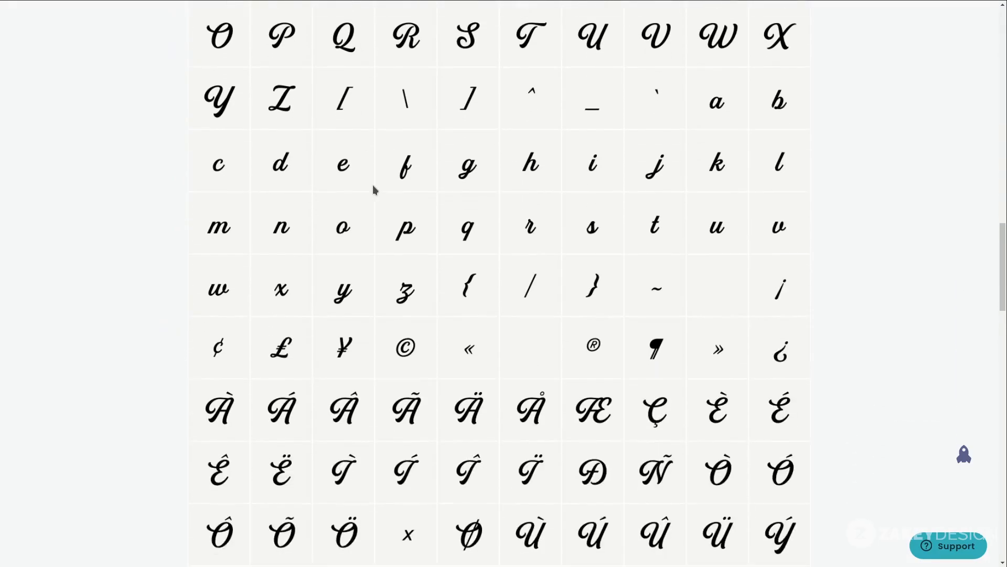
scroll(down, 3)
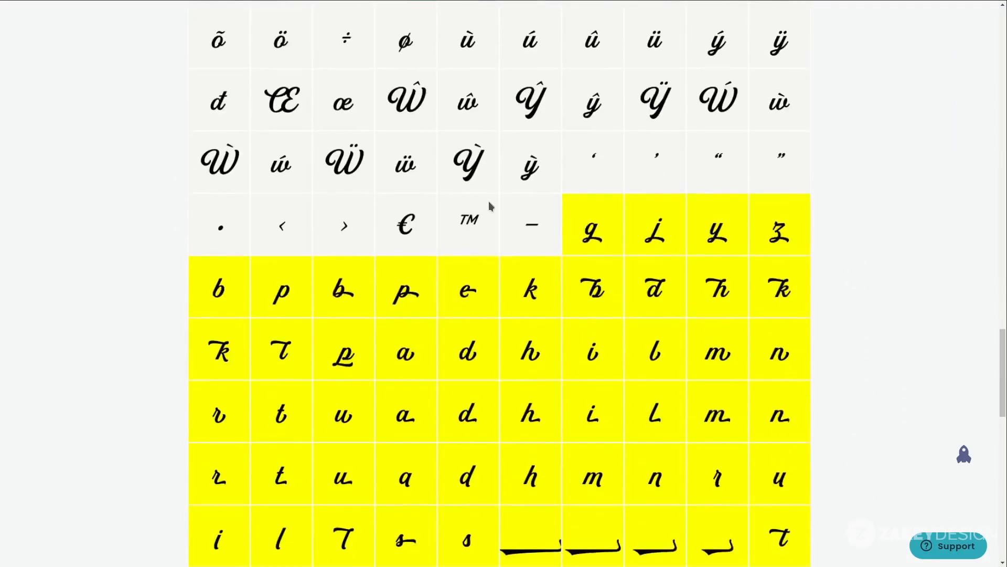
scroll(down, 3)
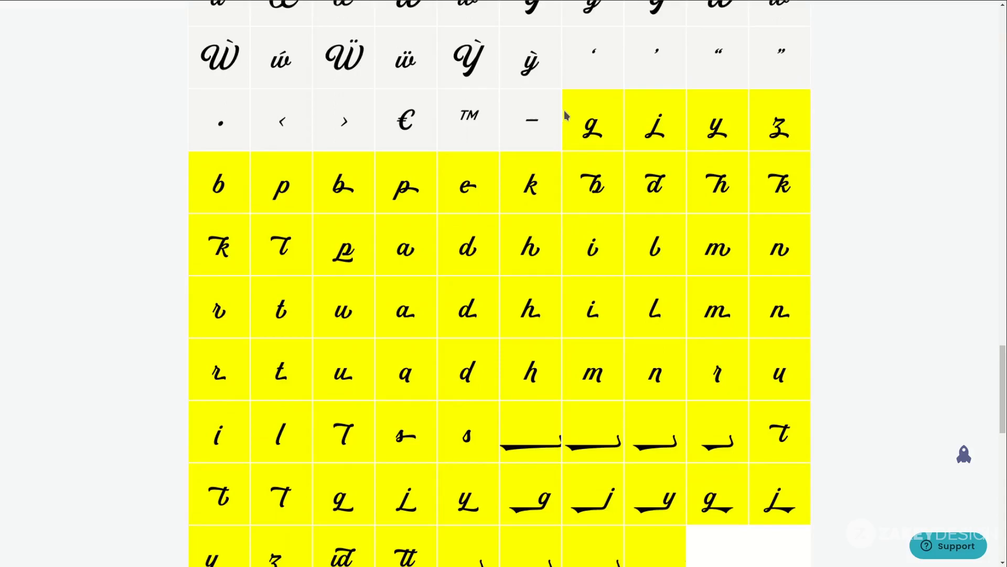
mouse_move(540, 327)
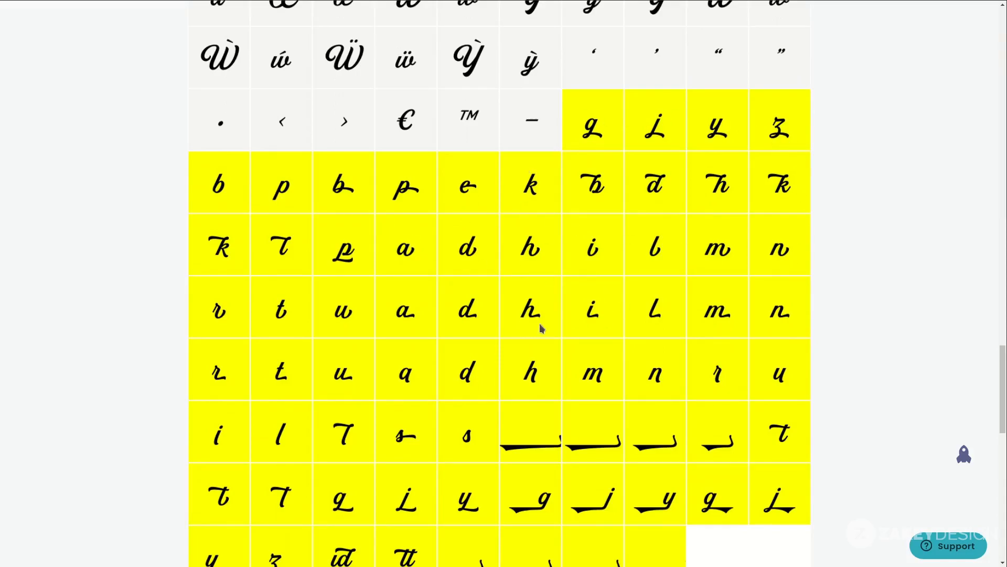
scroll(down, 3)
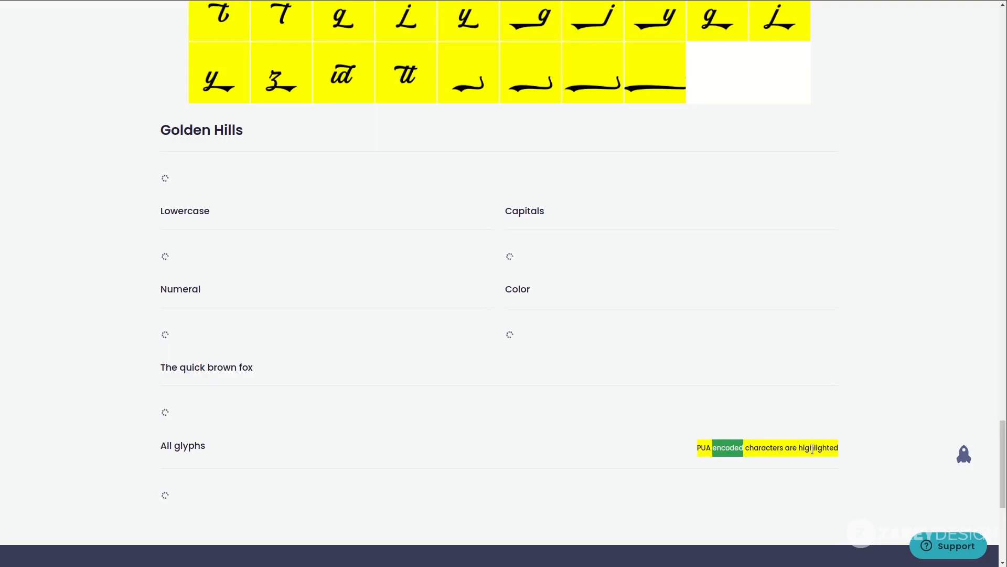
scroll(up, 3)
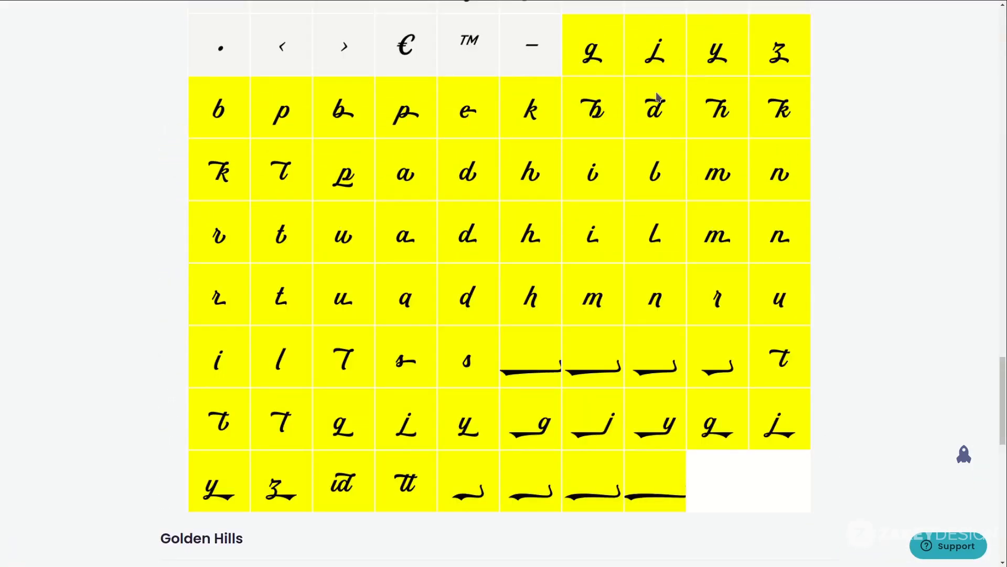
scroll(down, 3)
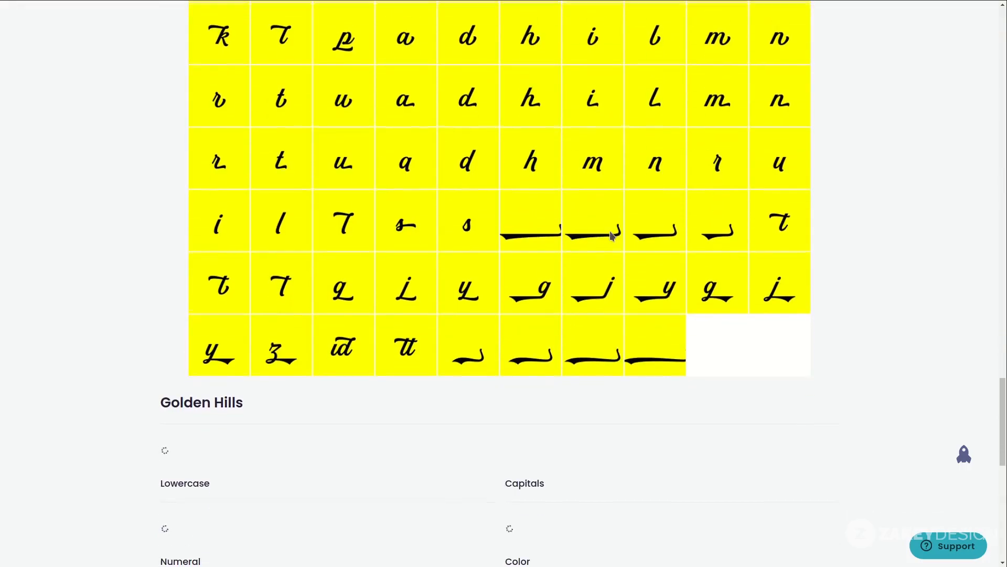
scroll(down, 3)
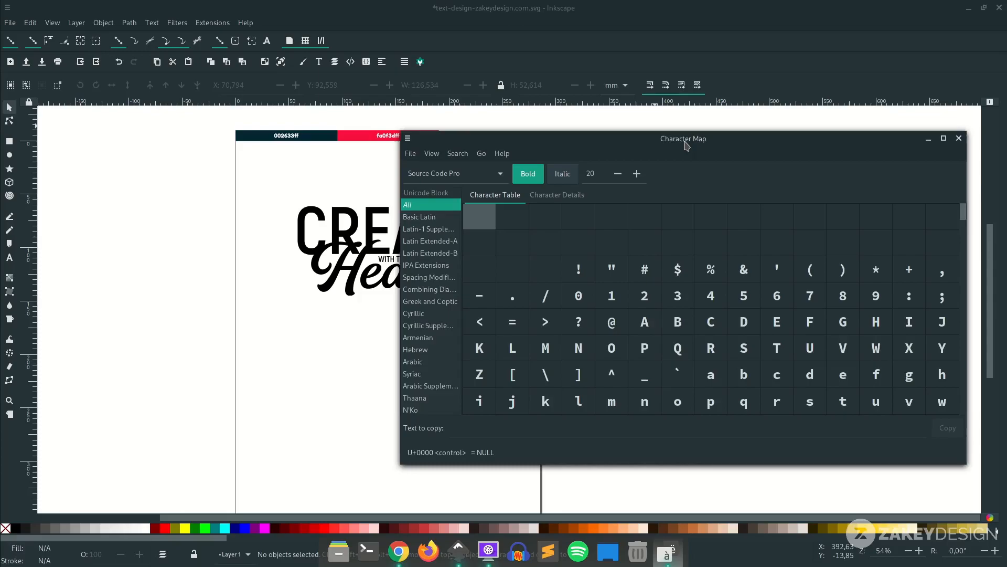
Step: Choose the Golden Hills font in Character Map's font list
click(453, 172)
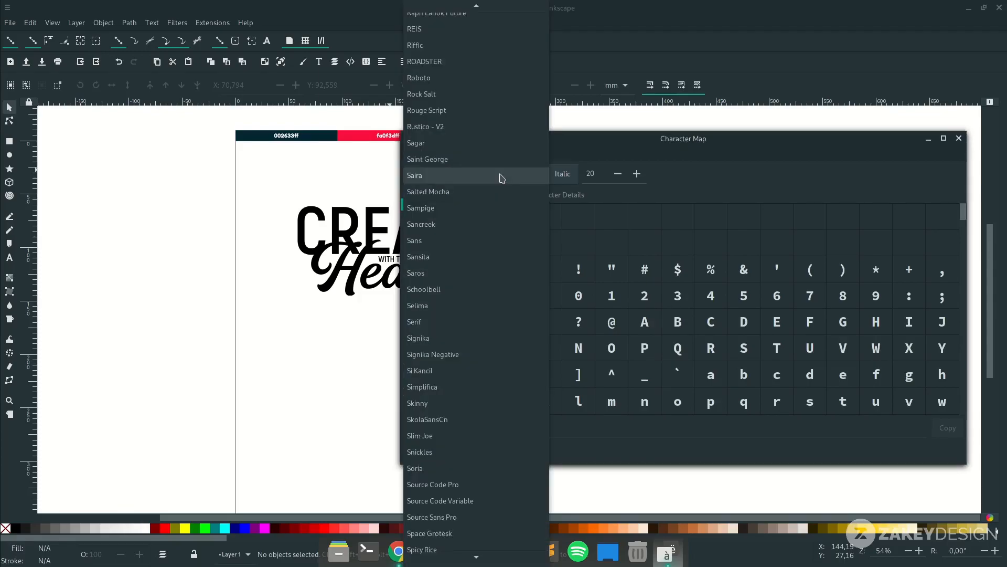
scroll(up, 3)
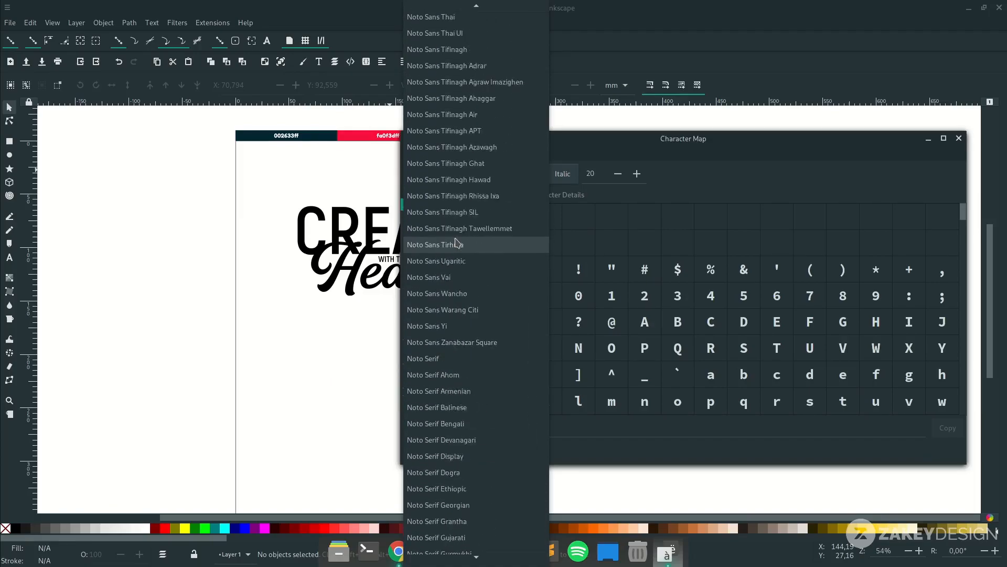
scroll(up, 3)
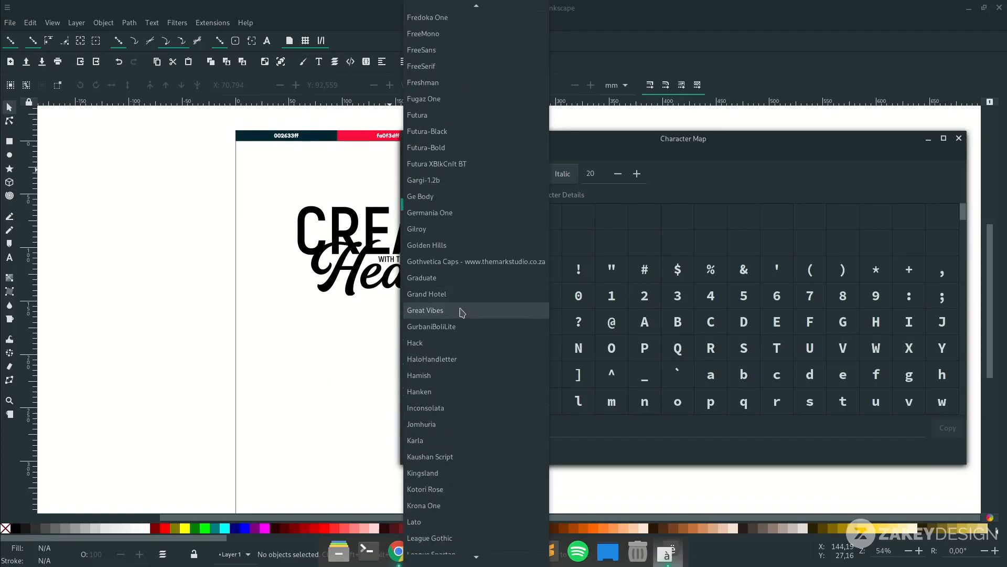
click(426, 245)
text(p)
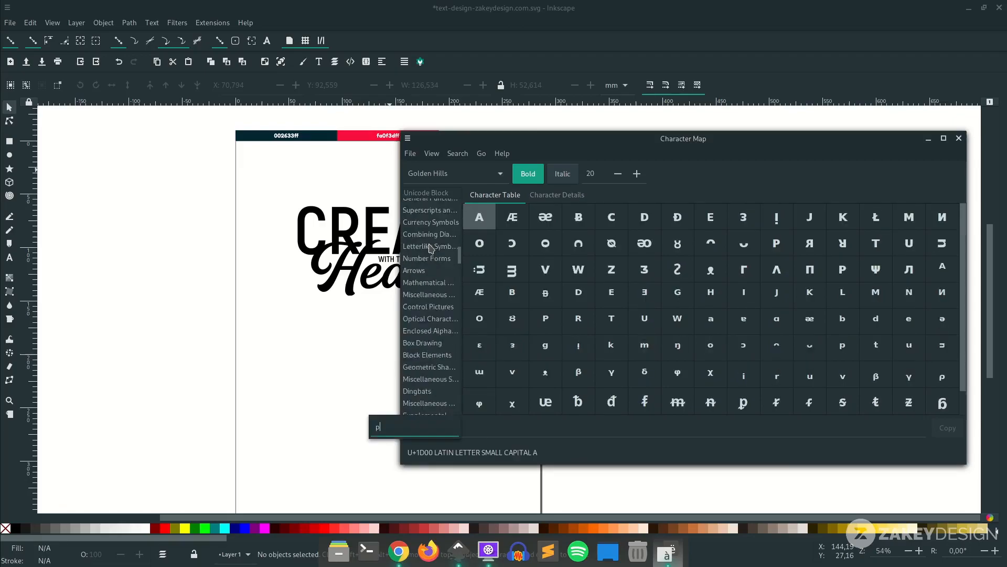
Step: Show the Private Use Area block and select an alternate swash glyph for copying
click(429, 307)
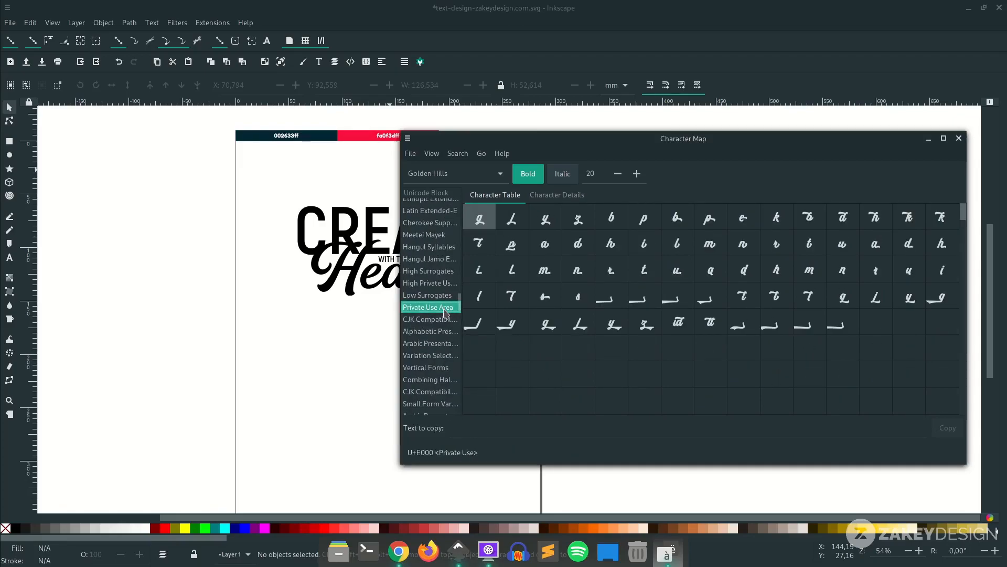
click(546, 218)
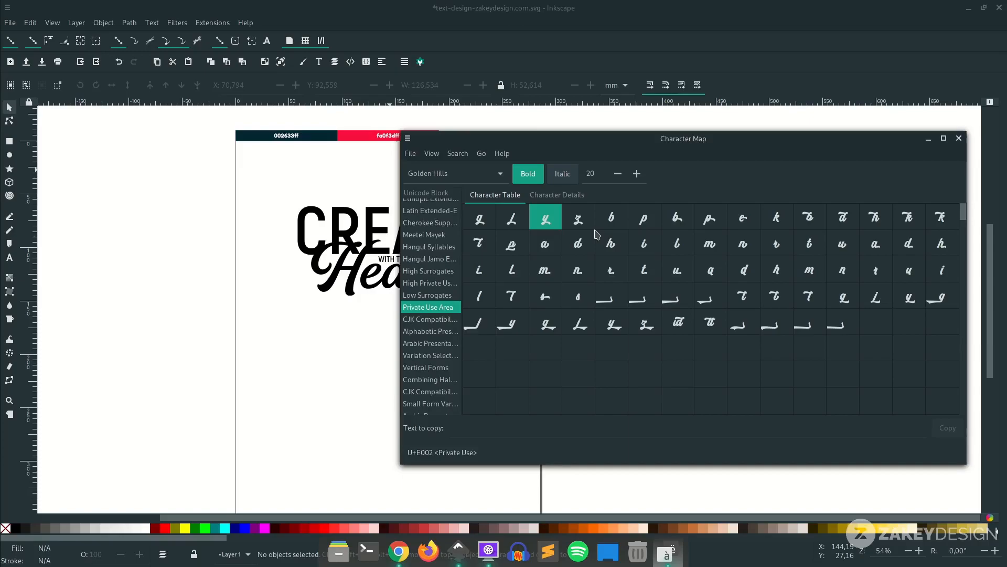
click(743, 322)
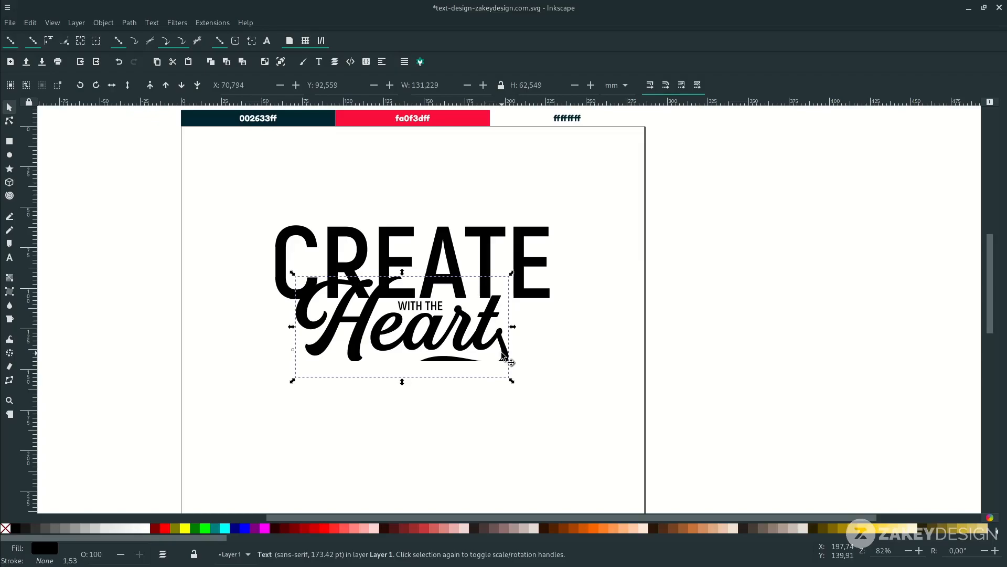
mouse_move(472, 288)
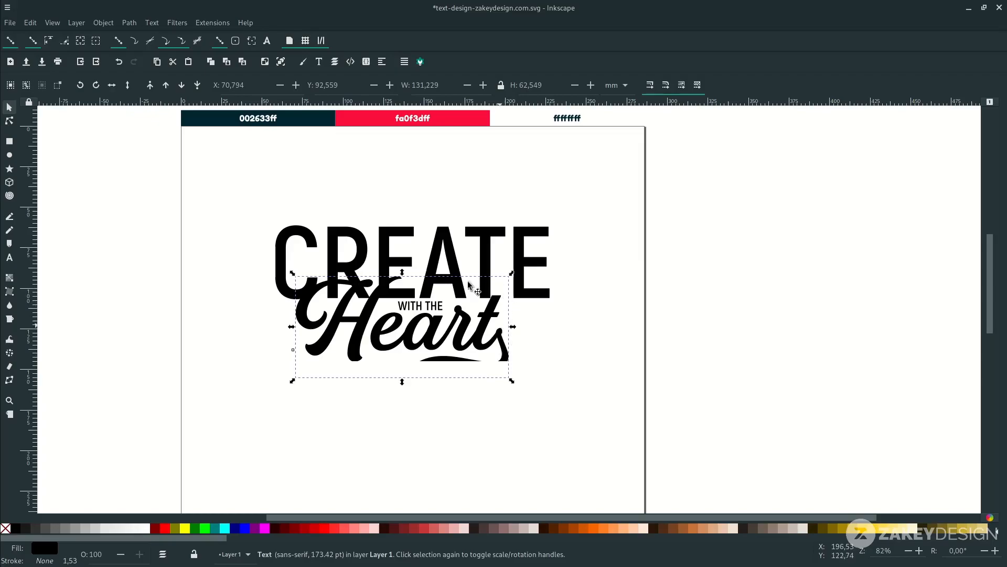
Step: Convert the swash-tailed Heart lettering into paths with Object to Path
click(128, 22)
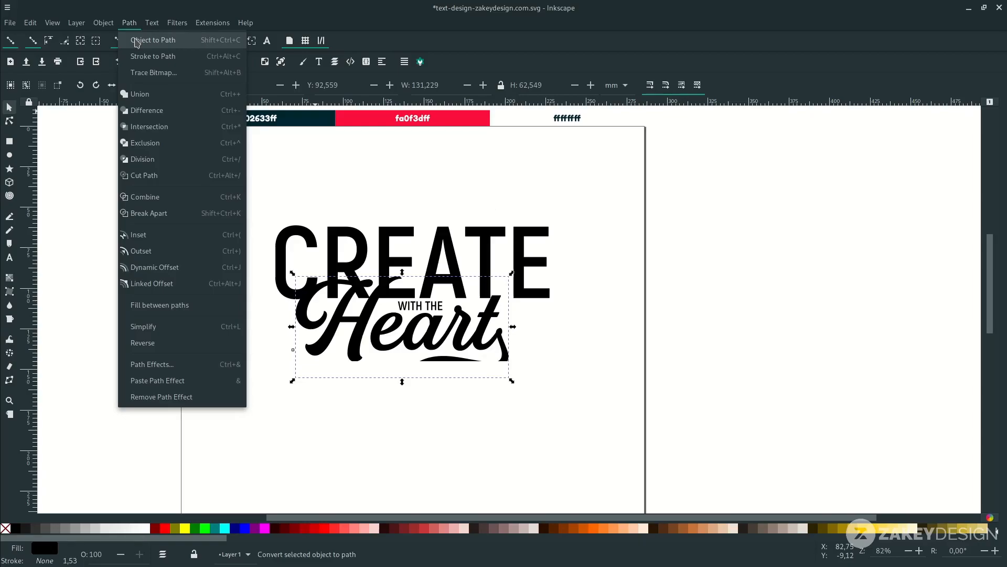
click(153, 40)
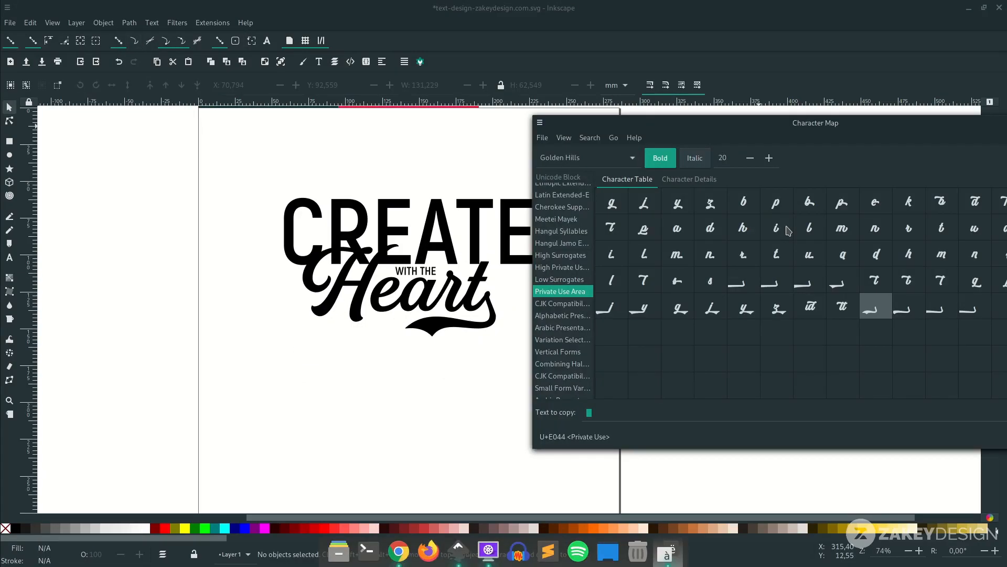
mouse_move(745, 220)
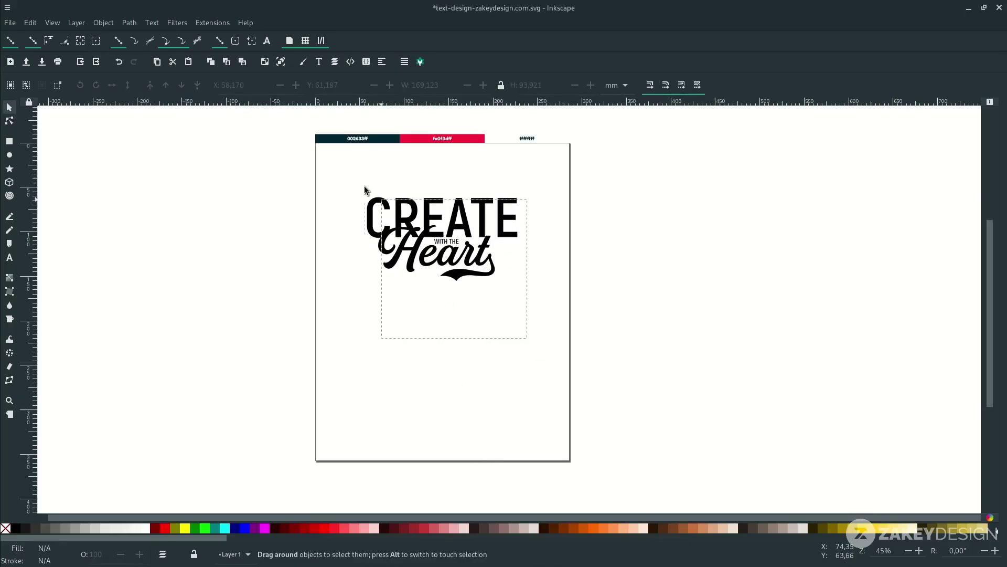
Step: Reuse the lettering to make a second line reading BUILD / WITH THE / Mind below Heart
click(453, 215)
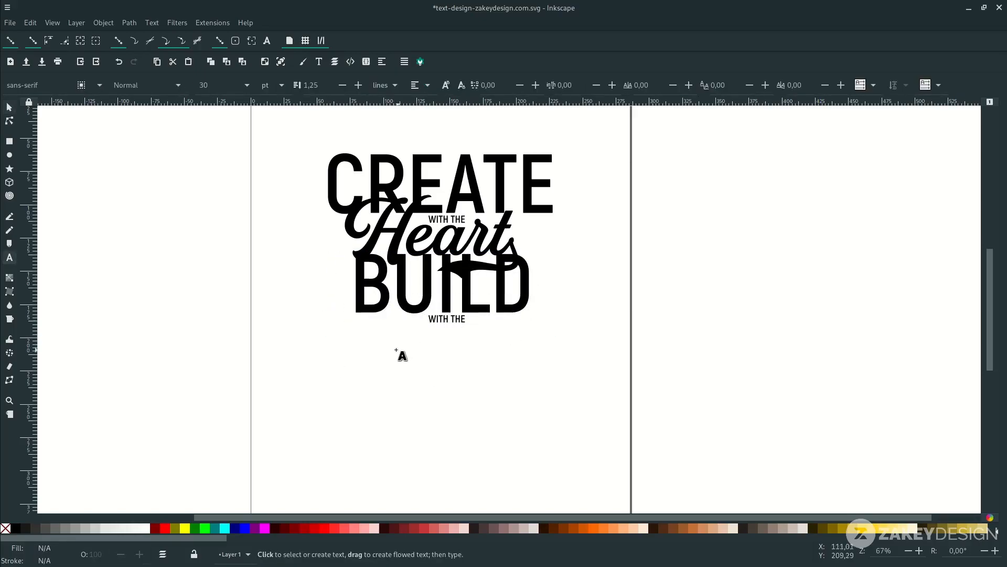
click(411, 345)
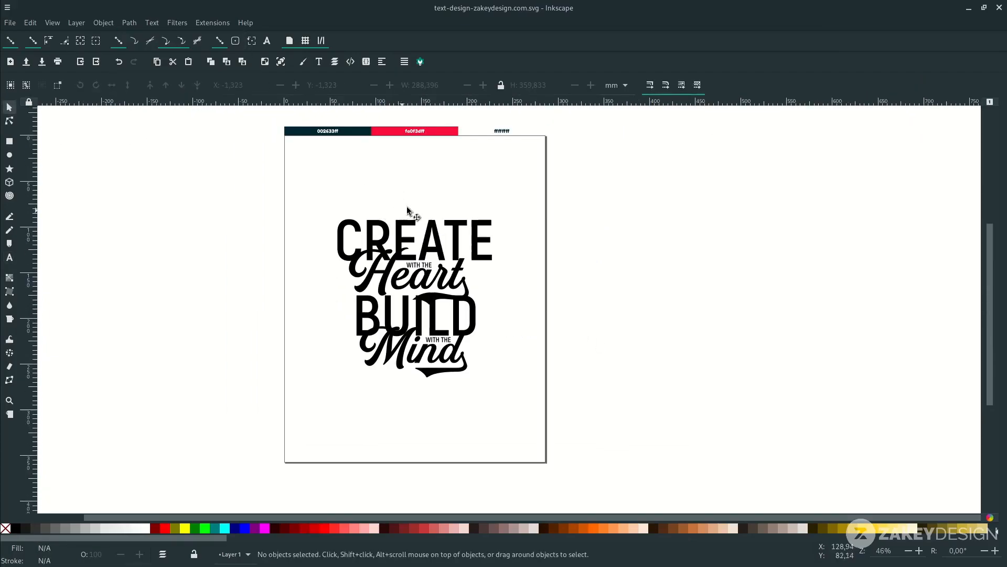
Step: Switch to the Rectangle tool to draw a page-sized background rectangle
click(9, 155)
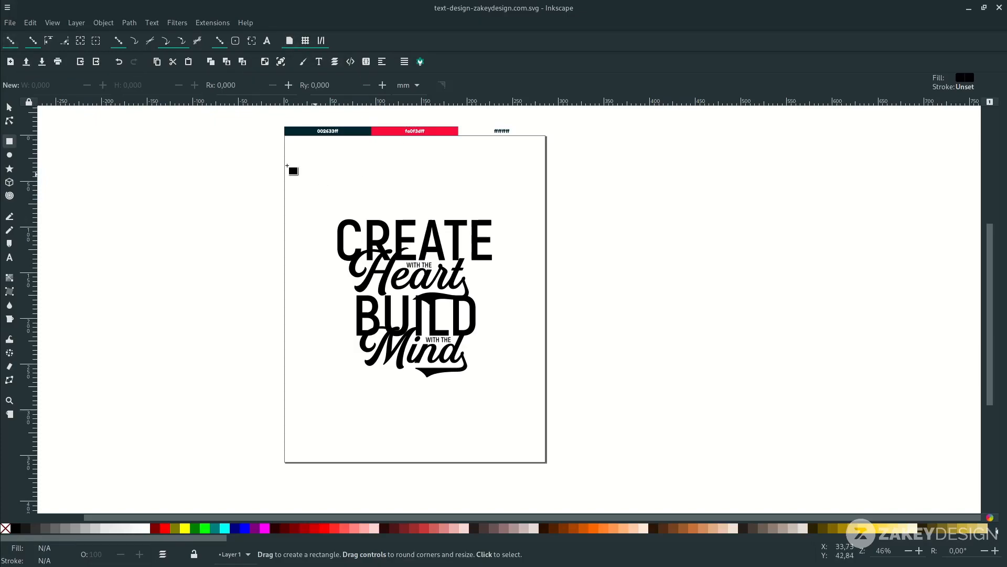
mouse_move(286, 137)
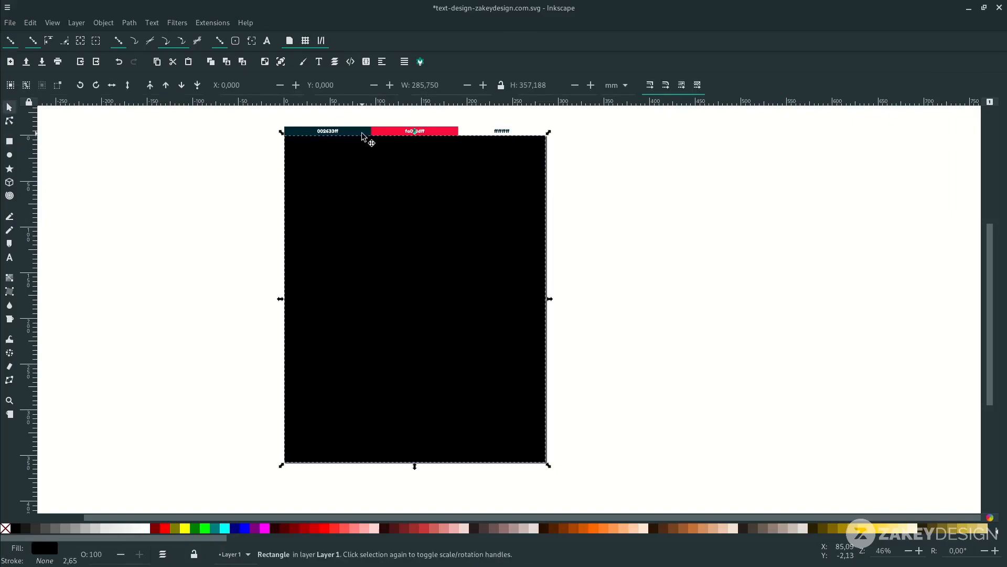
Step: Fill the background rectangle with the dark navy #002633 using the Dropper
click(10, 306)
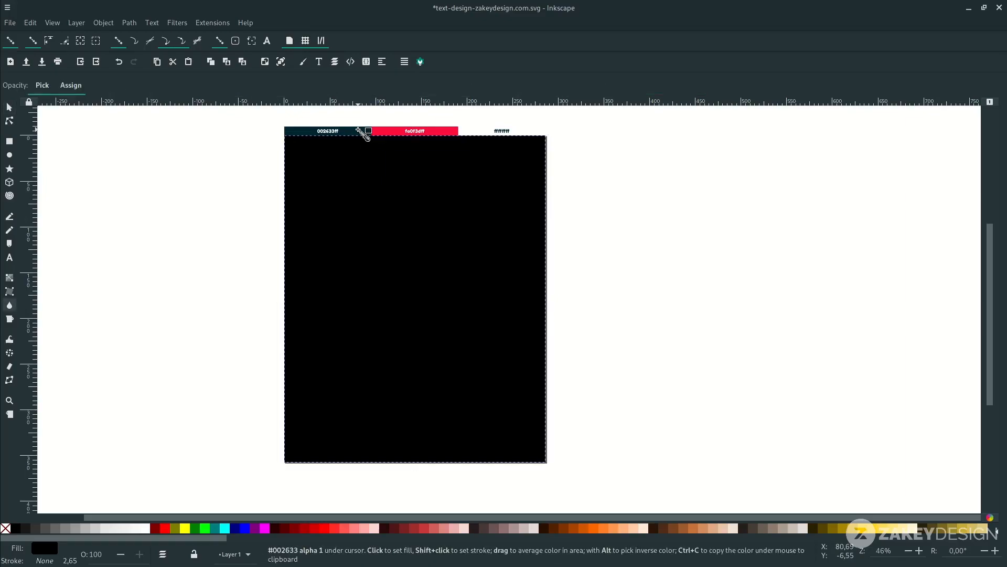
click(357, 131)
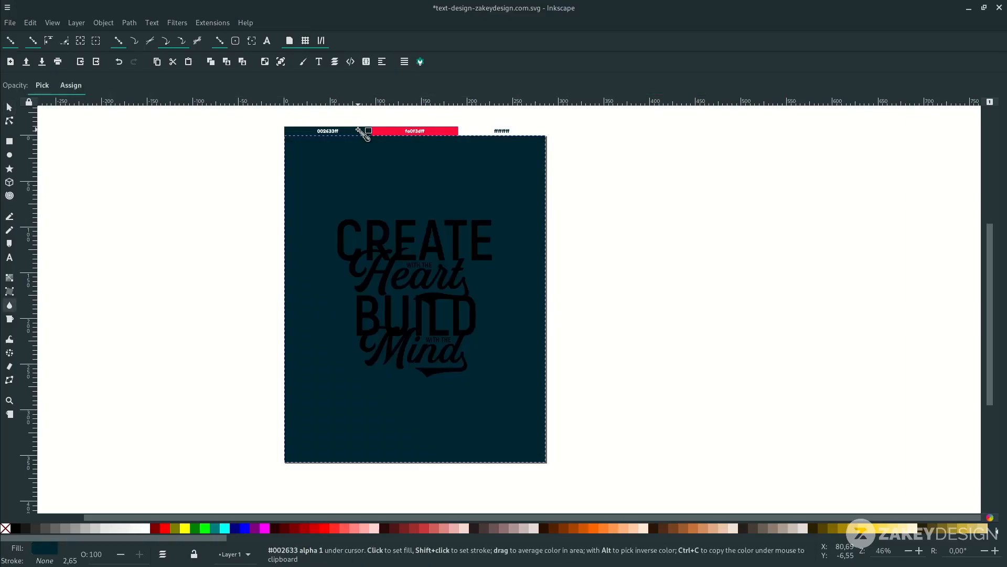
mouse_move(304, 69)
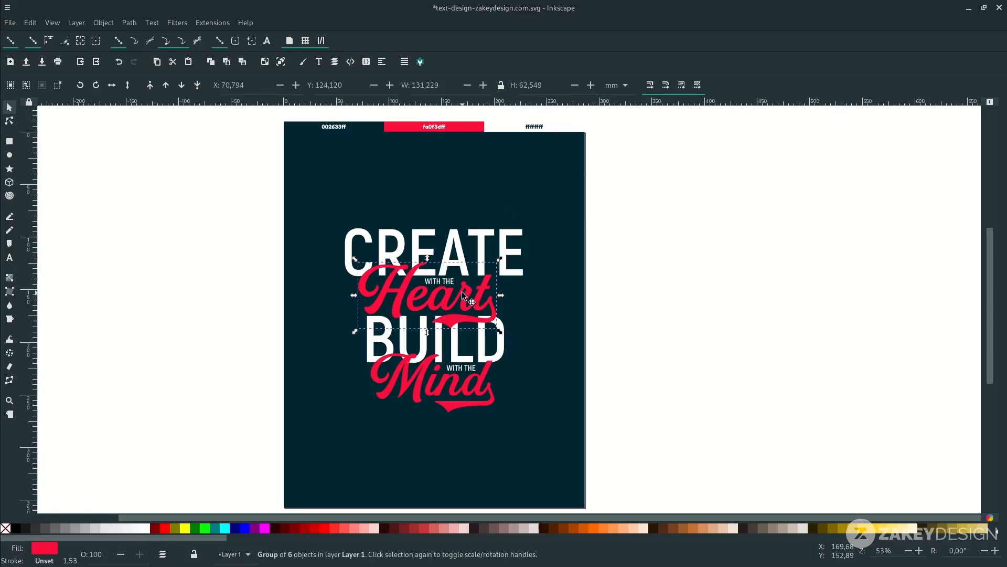
Step: Combine the Heart lettering into one path and outset a thicker navy copy behind it
click(129, 23)
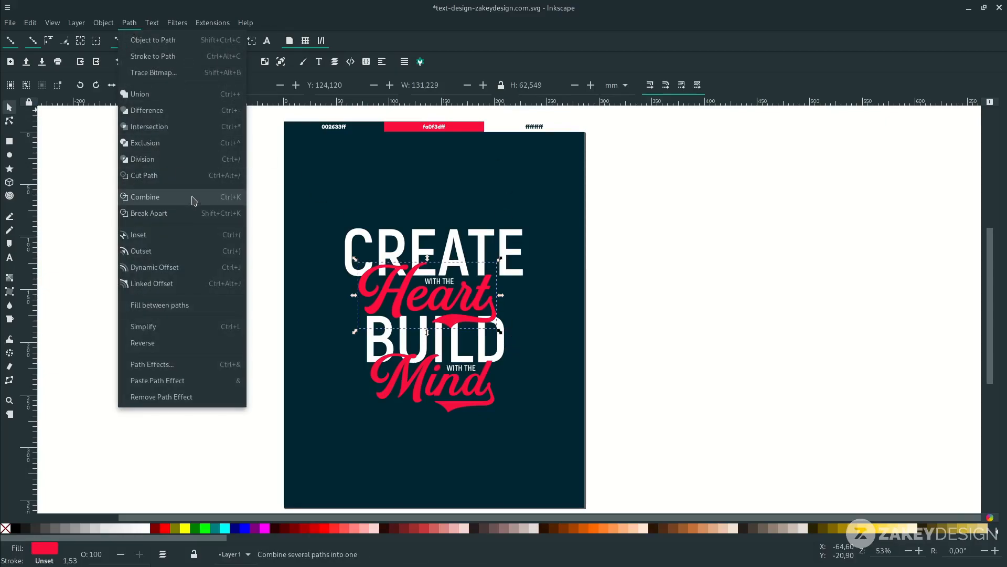
click(144, 197)
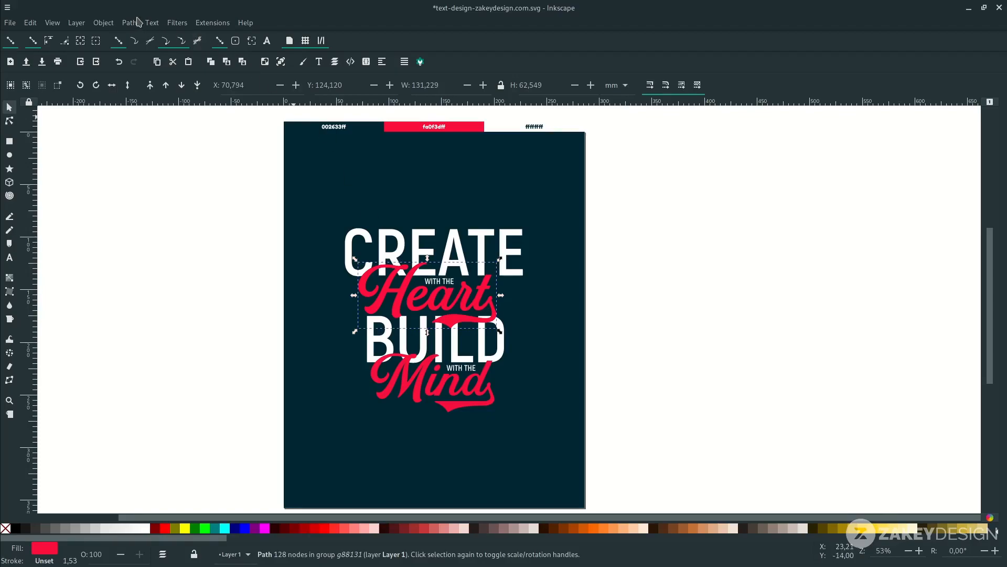
click(129, 23)
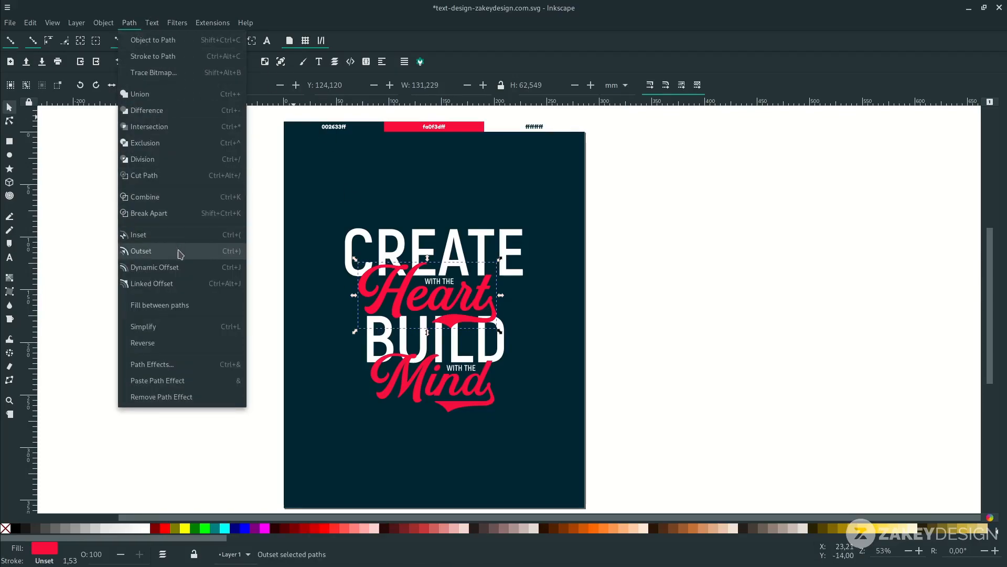
mouse_move(225, 257)
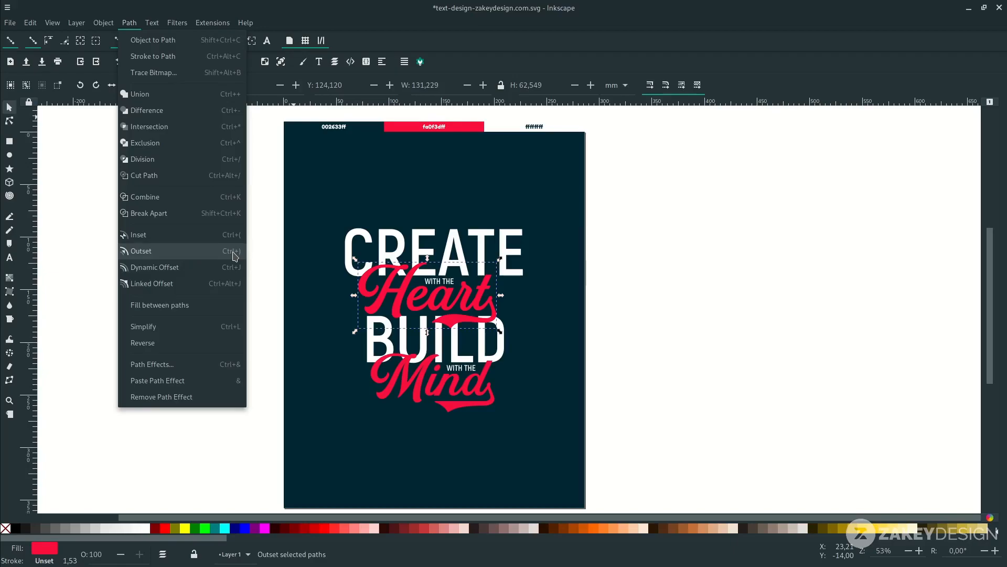
click(141, 251)
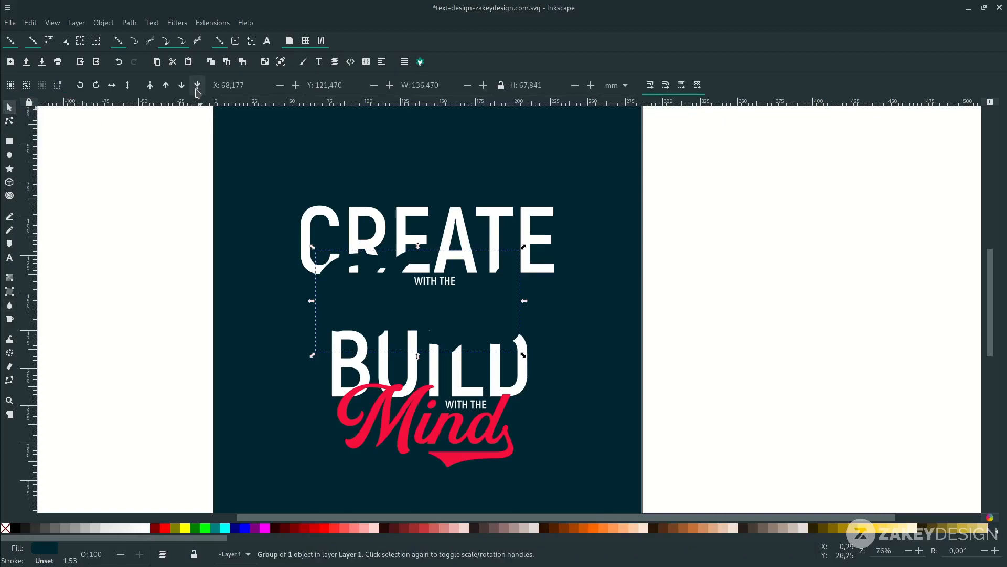
Step: Raise red Heart above its navy outline, then enter the Mind group to reach its letter paths
click(165, 85)
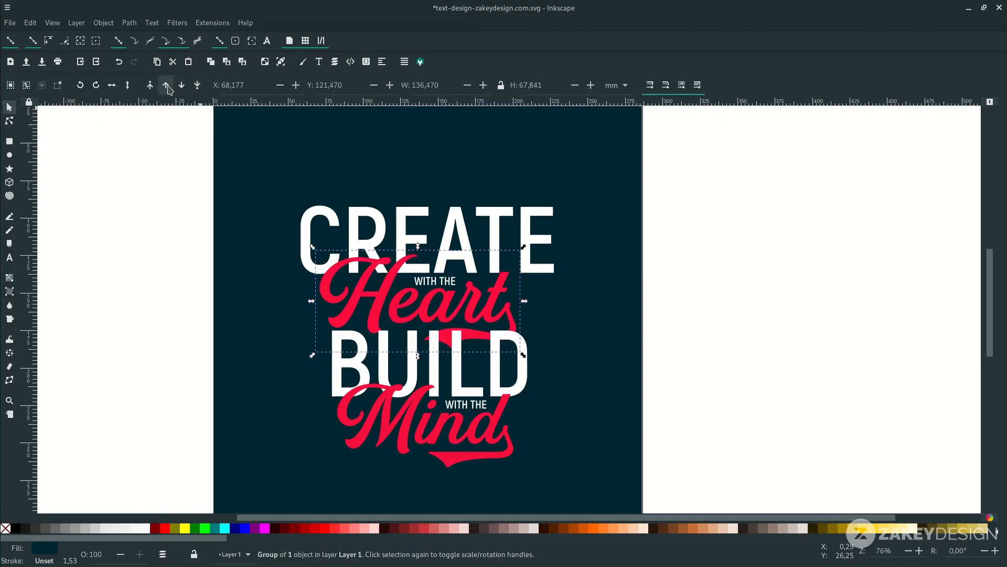
mouse_move(165, 85)
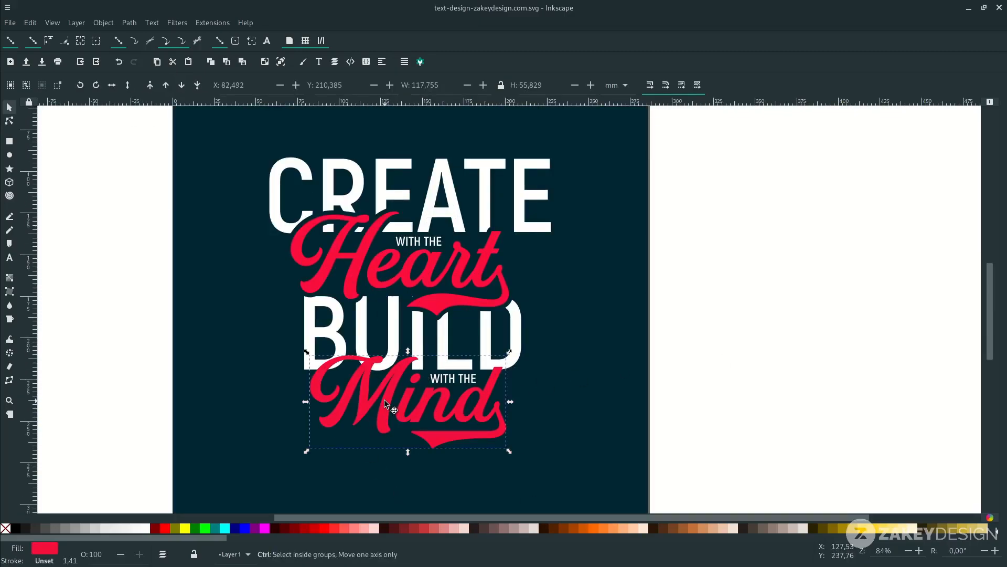
click(392, 398)
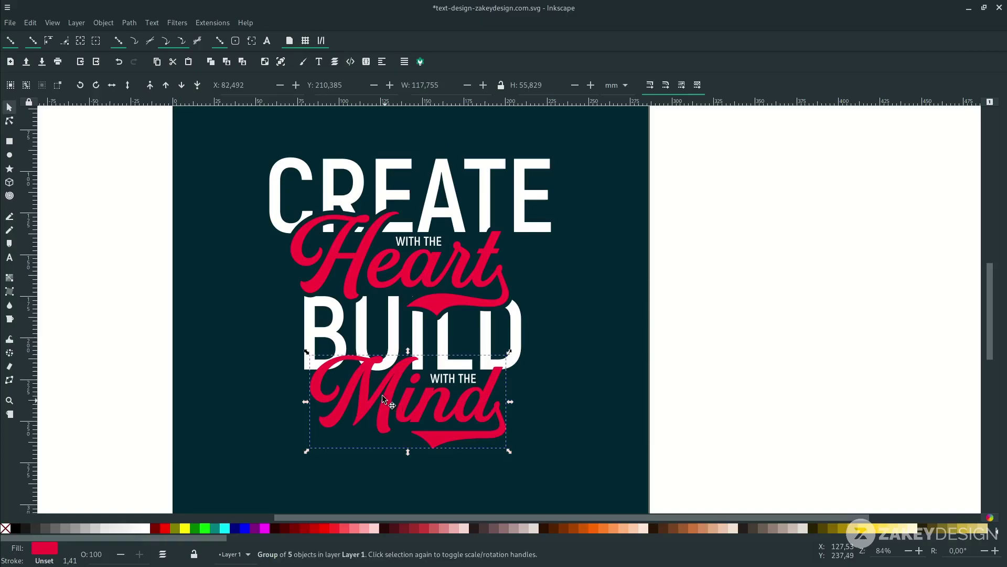
double_click(386, 401)
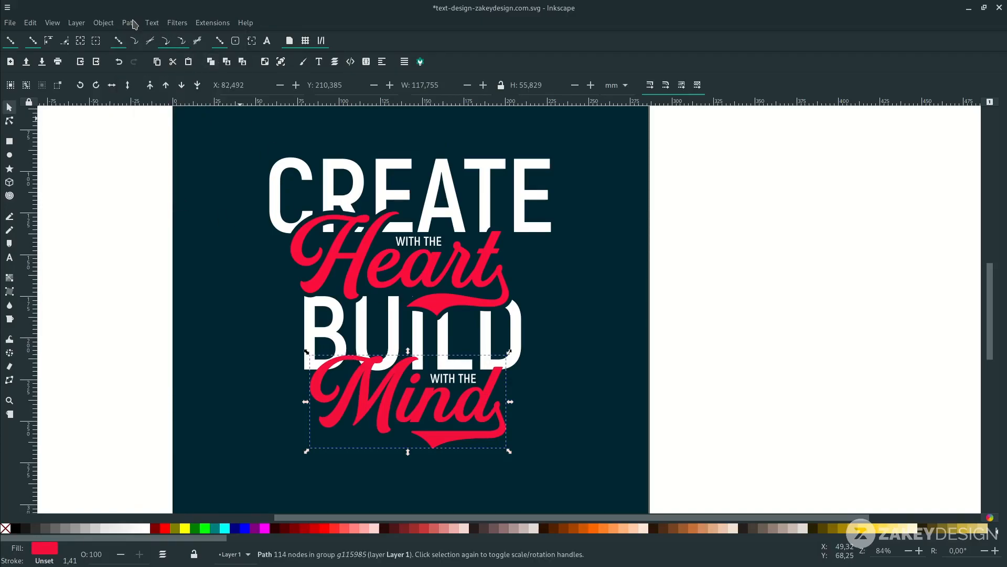
click(9, 305)
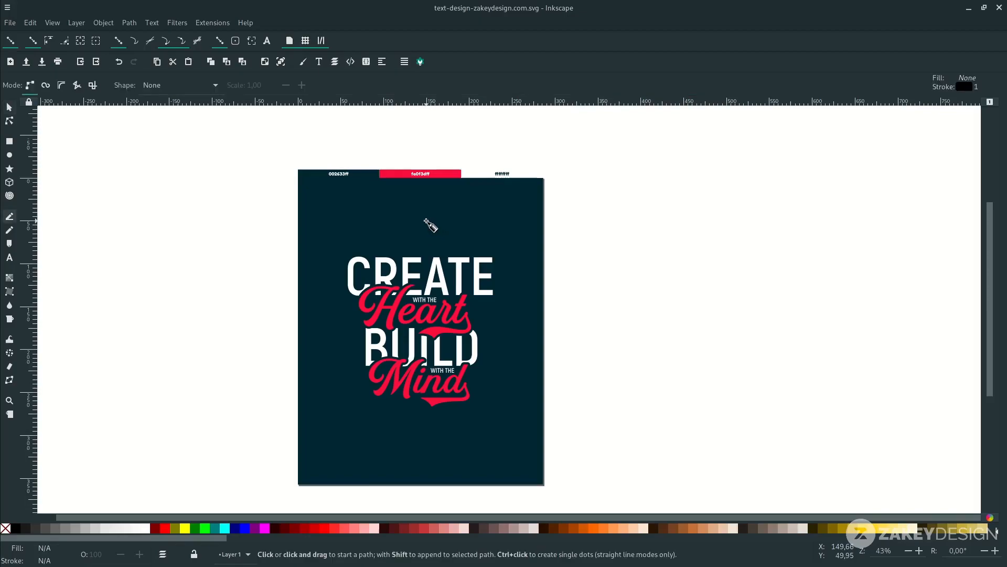
Step: Start a straight vertical line from a point above the word CREATE
click(426, 218)
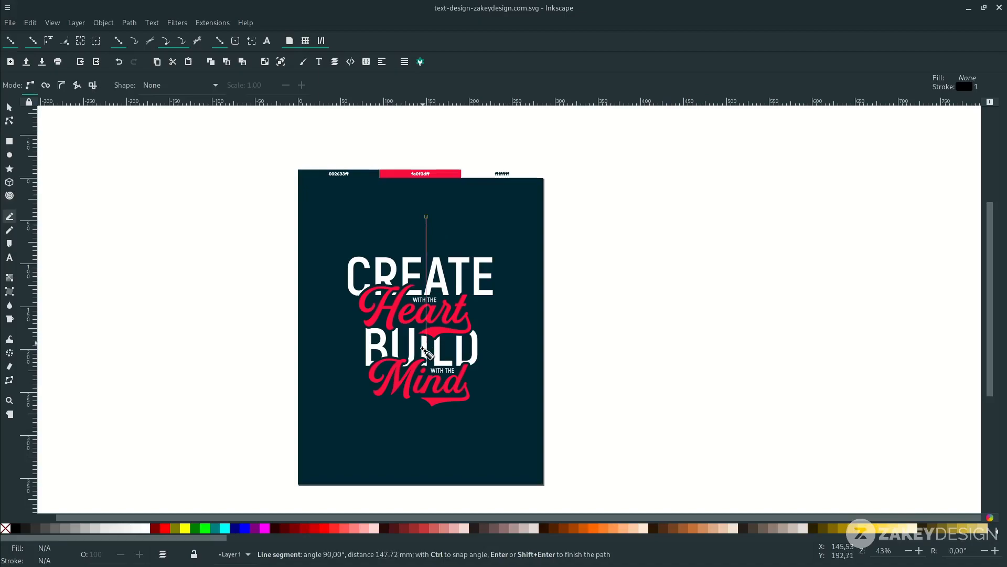
mouse_move(415, 441)
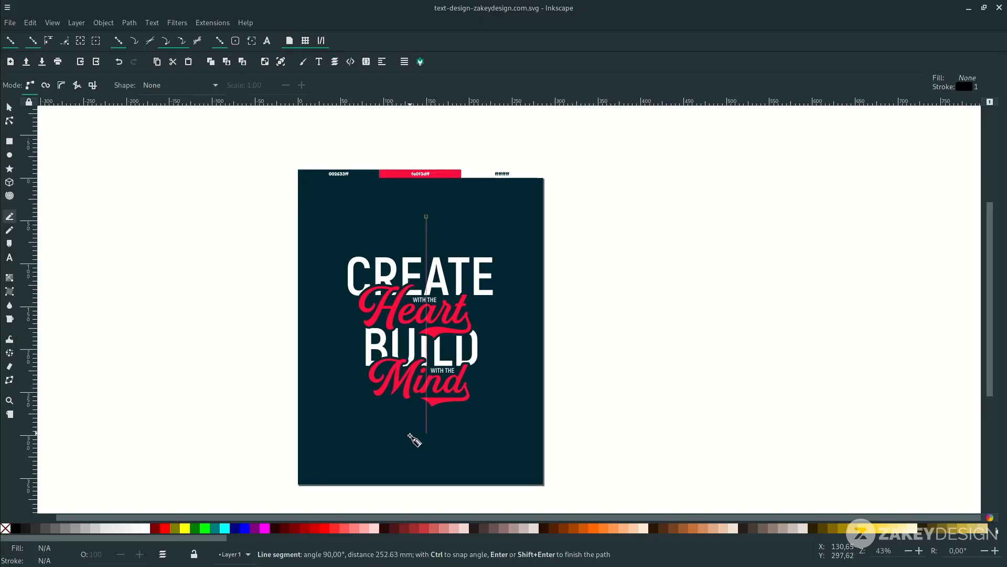
mouse_move(421, 450)
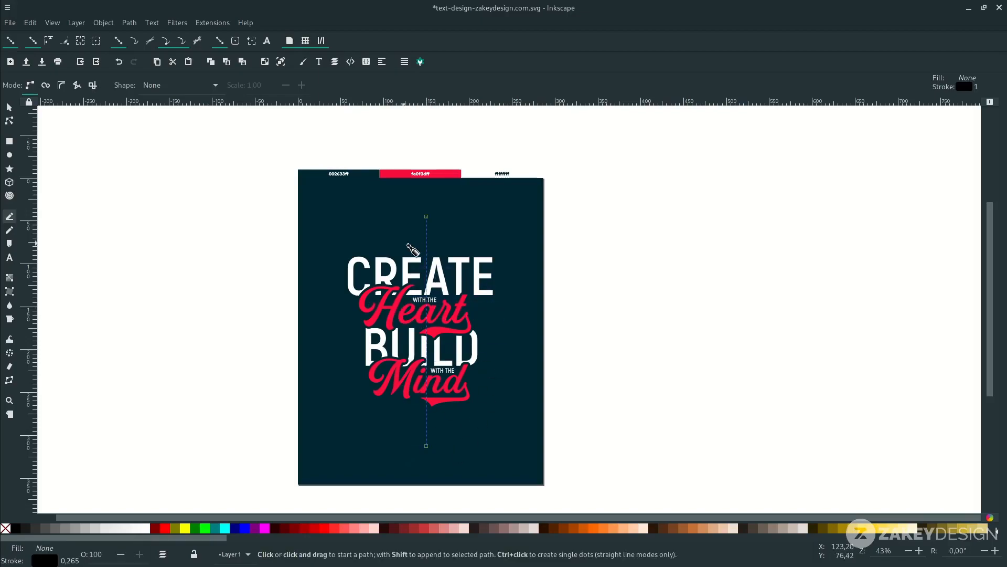
mouse_move(406, 211)
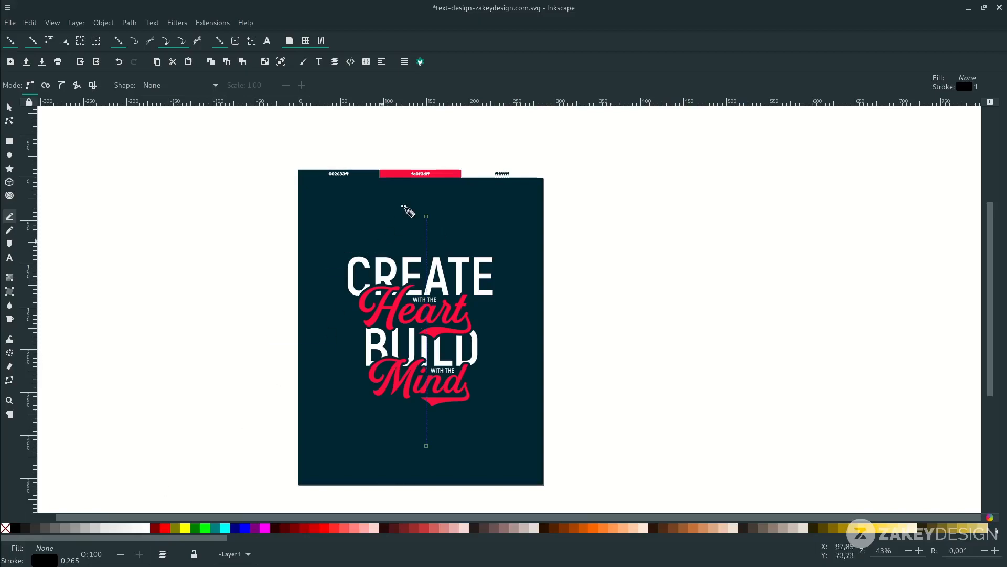
mouse_move(438, 194)
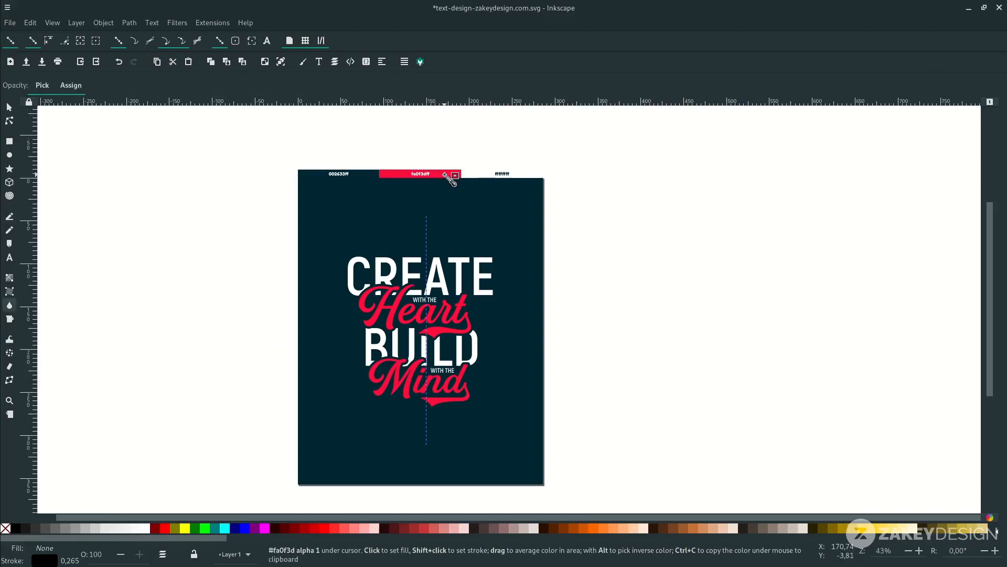
mouse_move(449, 178)
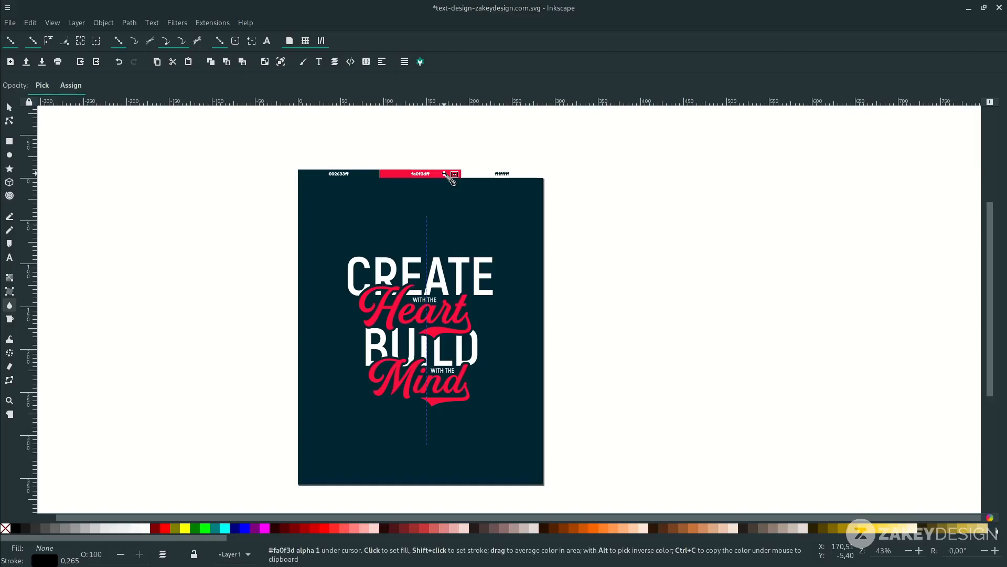
mouse_move(448, 174)
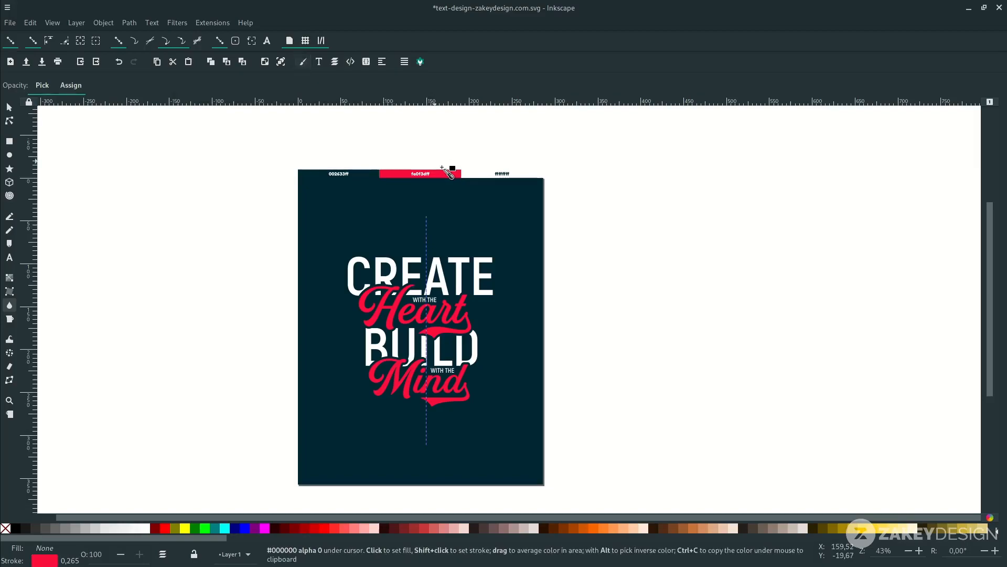
mouse_move(303, 62)
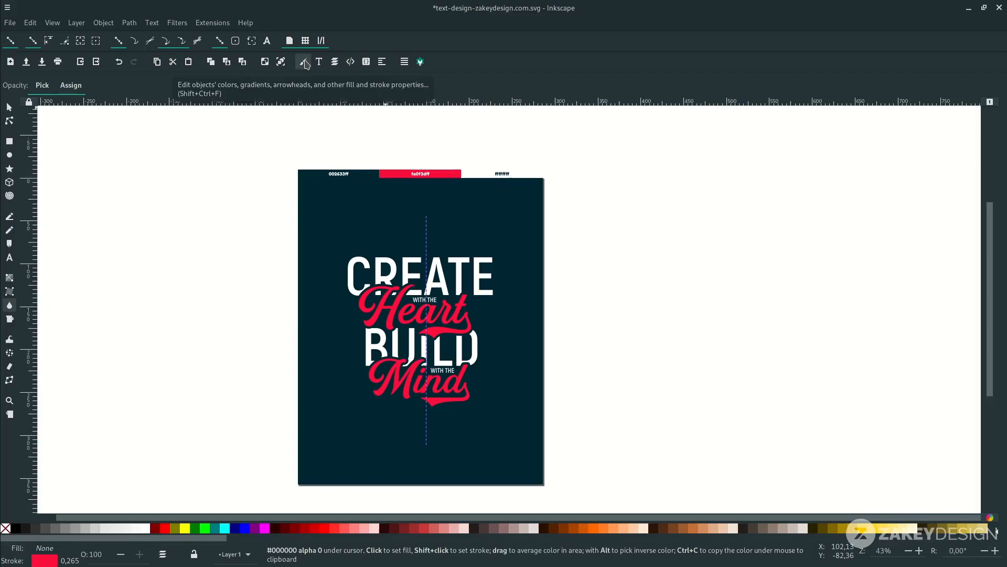
Step: Set the red vertical line's stroke width to 10 px in Fill and Stroke
click(304, 62)
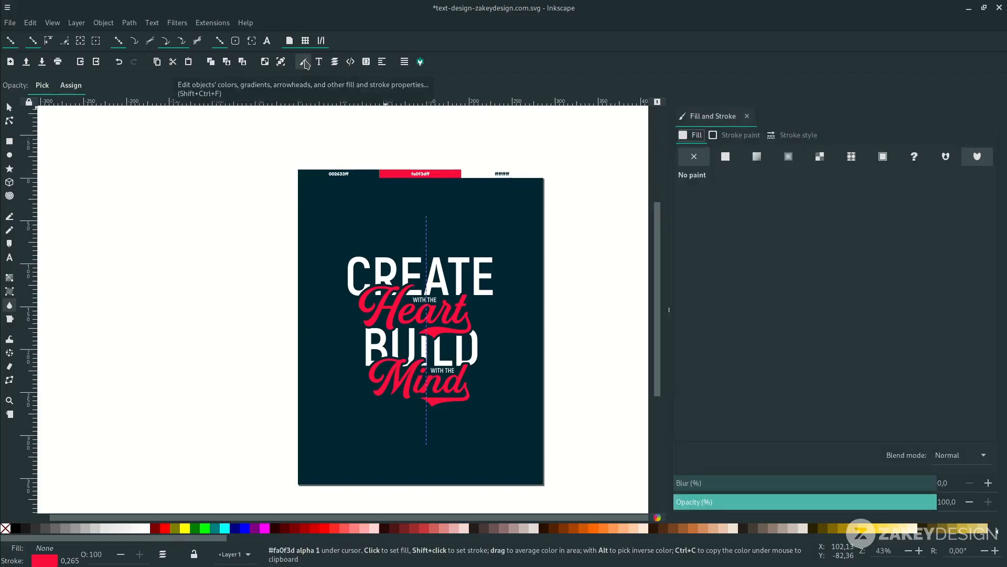
click(798, 134)
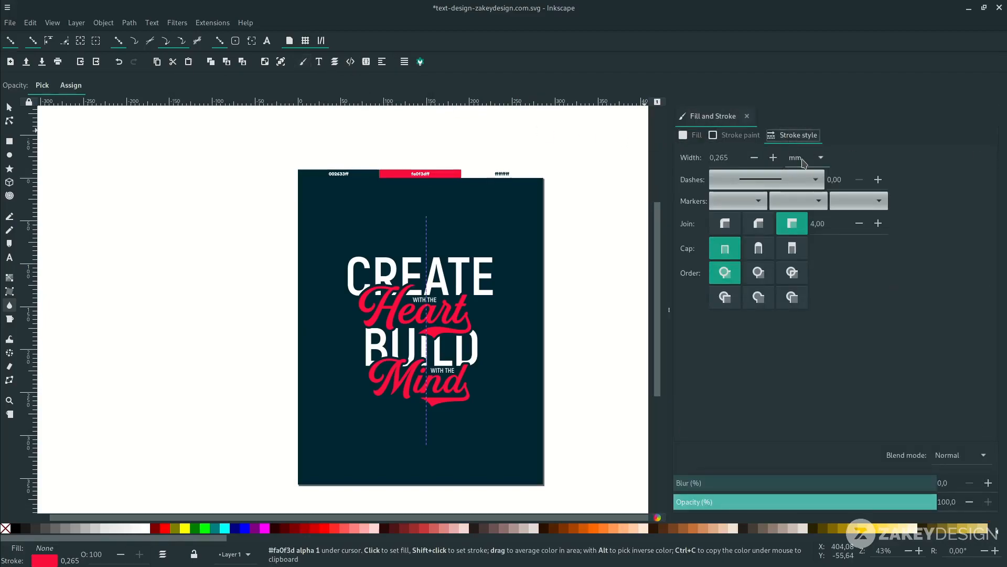
click(819, 158)
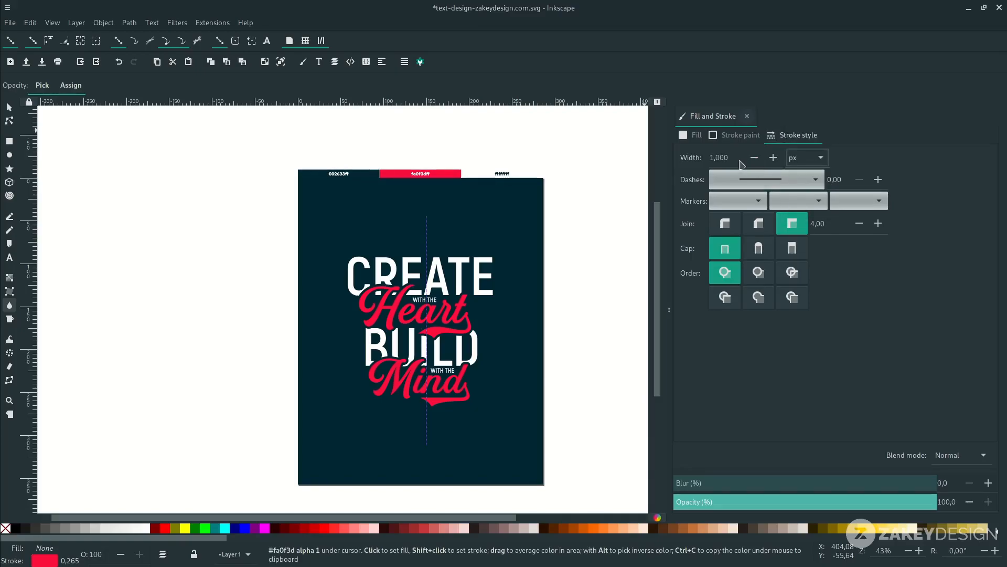
click(773, 157)
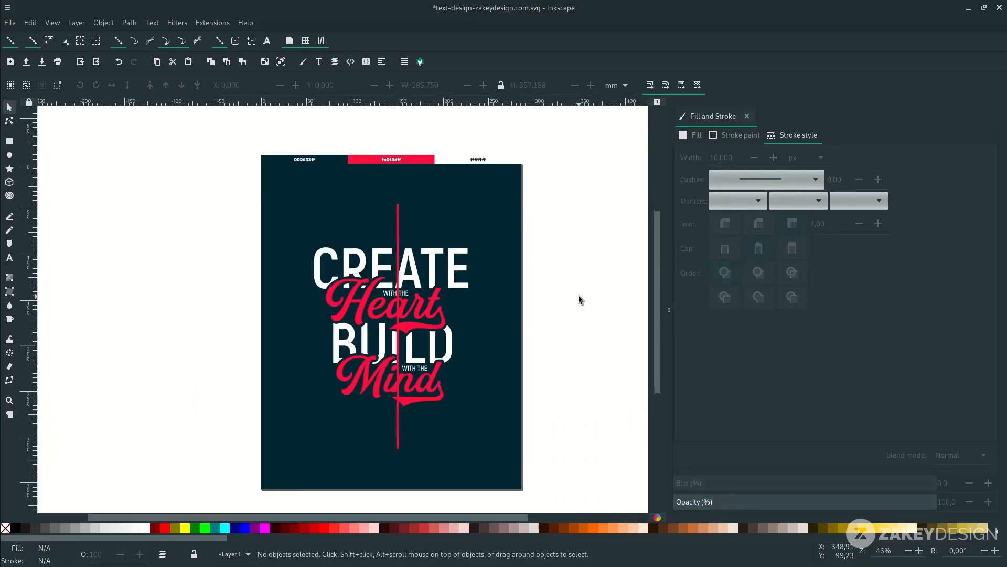
Step: Select the red vertical line for the coming object transform
click(399, 321)
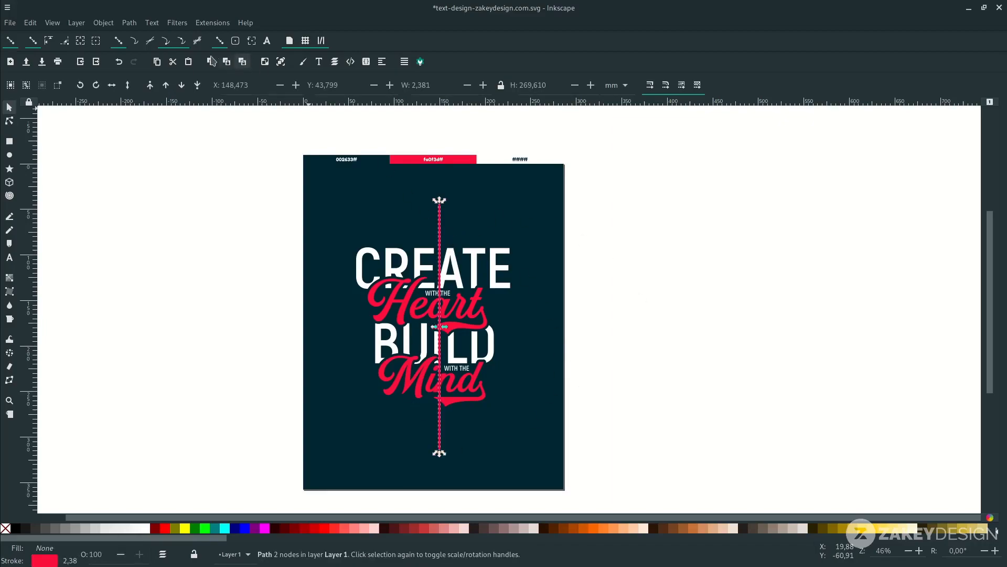
click(103, 22)
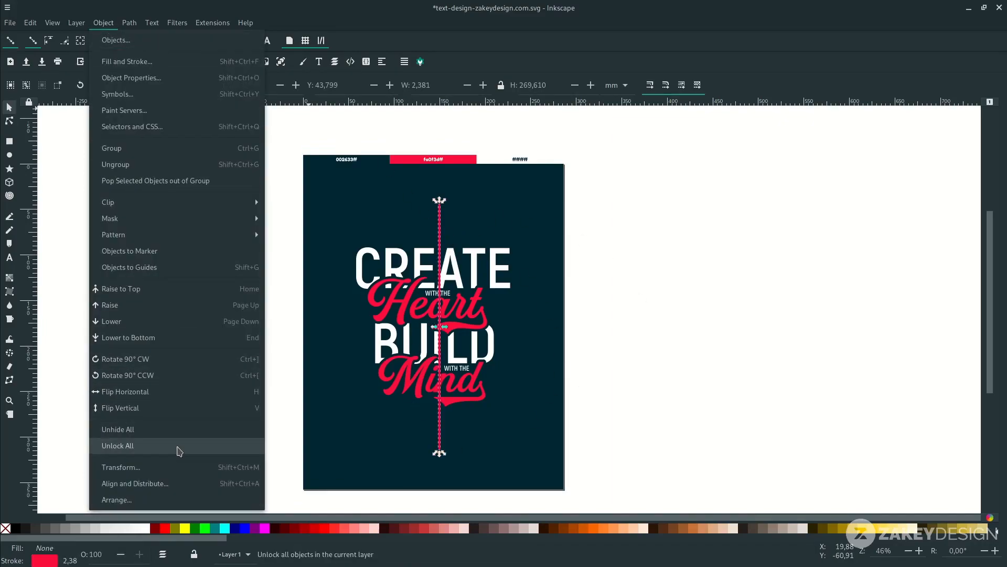
Step: Rotate successive copies of the line by 15° in the Transform dialog to build a starburst
click(120, 467)
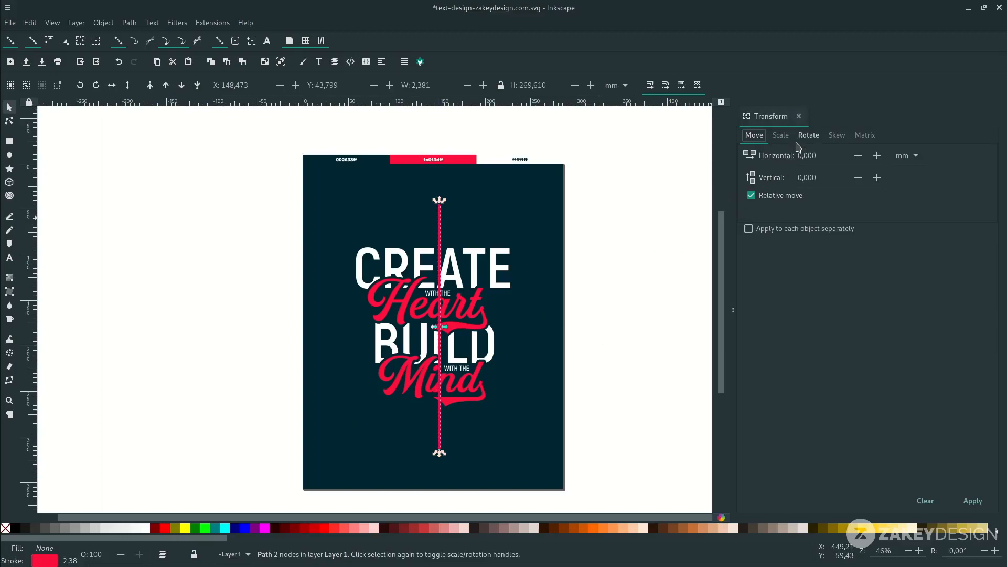
click(808, 135)
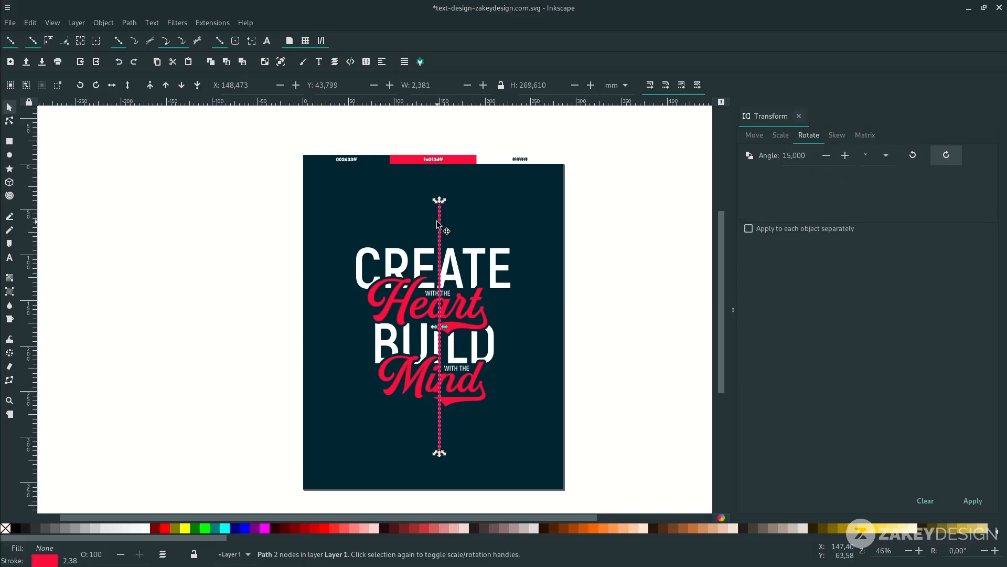
mouse_move(462, 241)
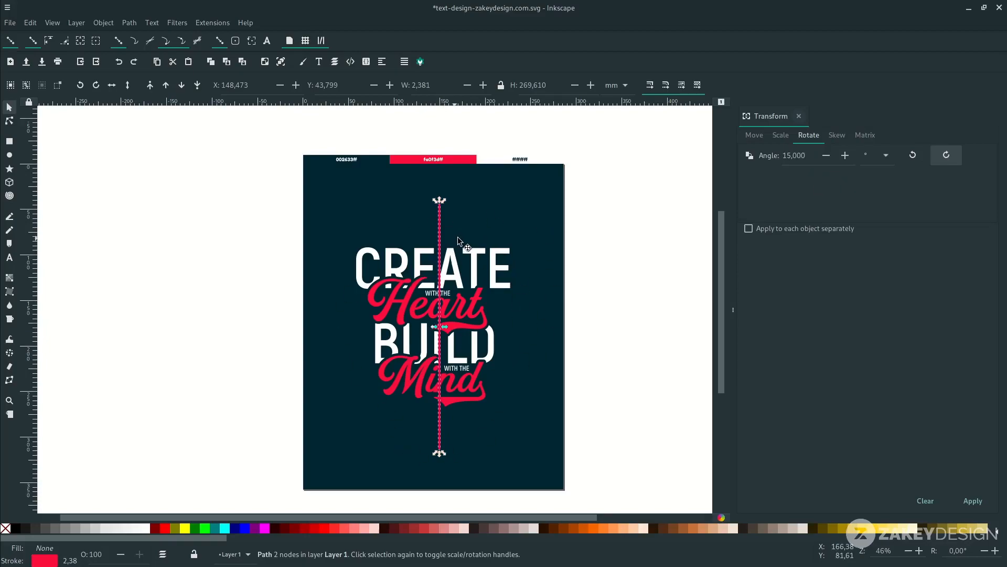
mouse_move(564, 286)
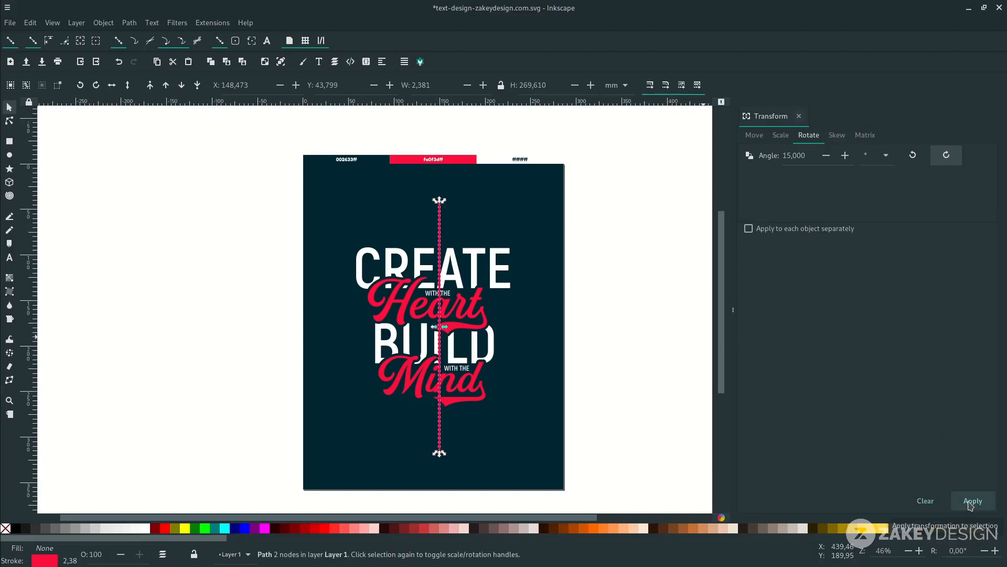
click(972, 500)
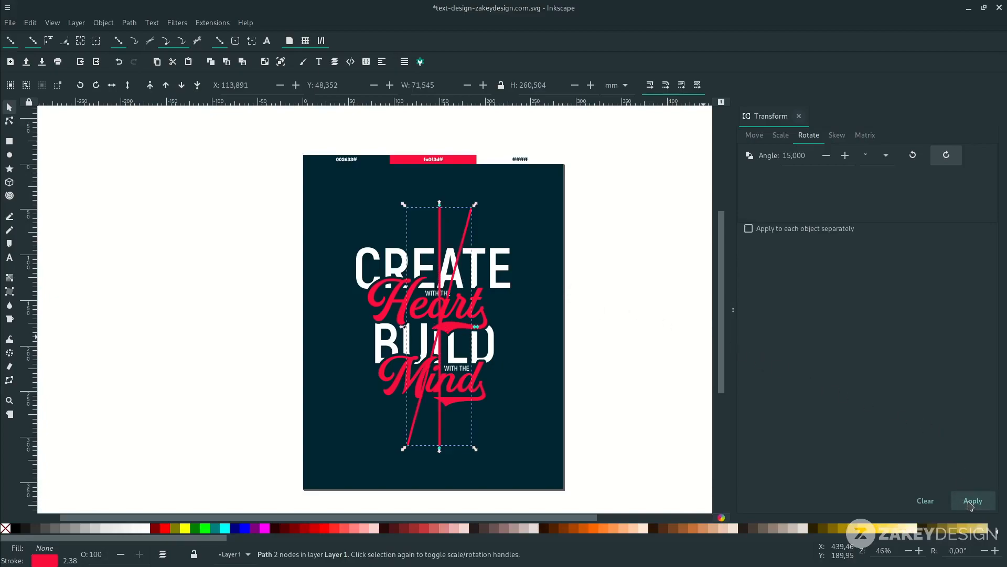
click(972, 500)
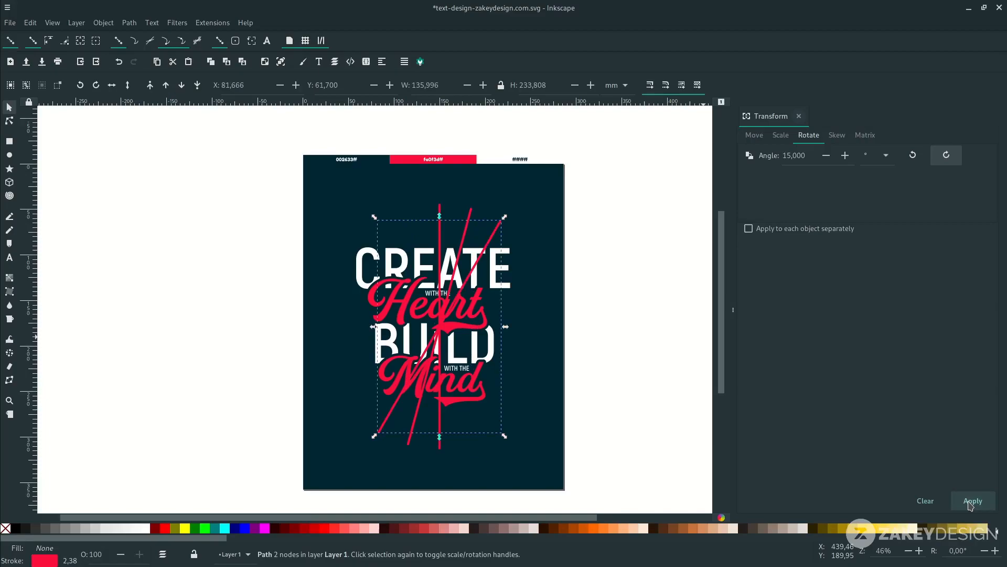
click(972, 501)
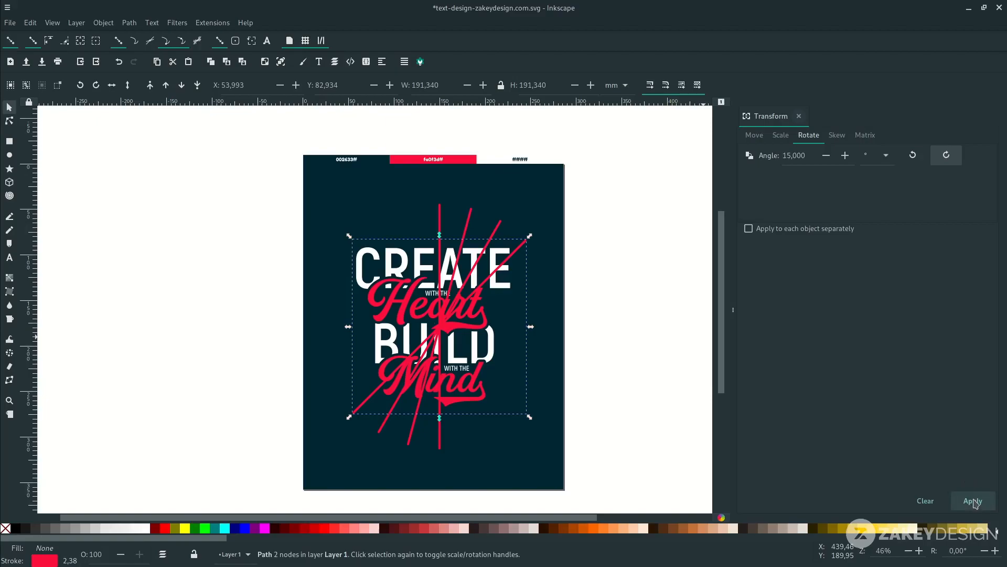
click(972, 500)
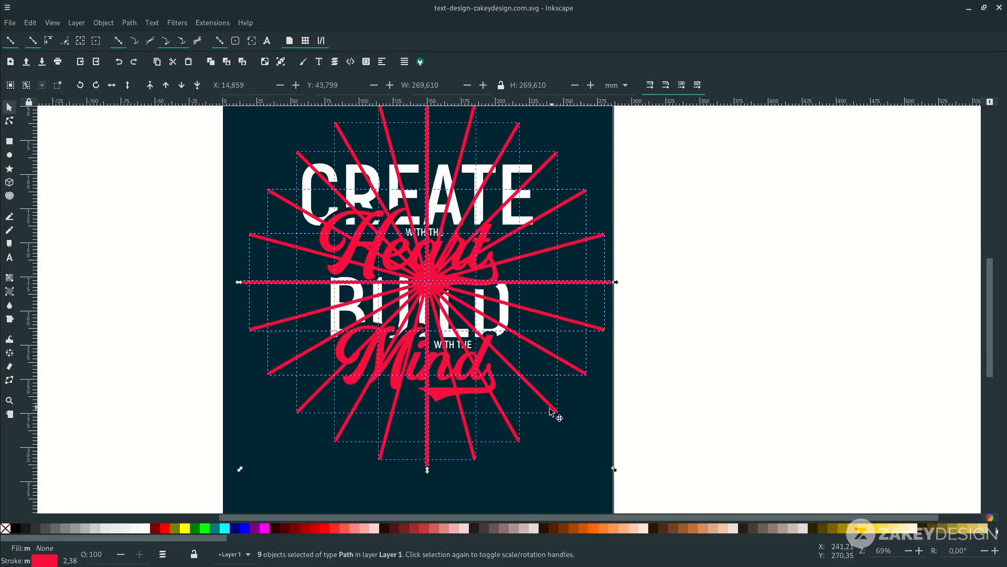
Step: Convert the ray strokes to paths and union them into one red burst shape
scroll(down, 3)
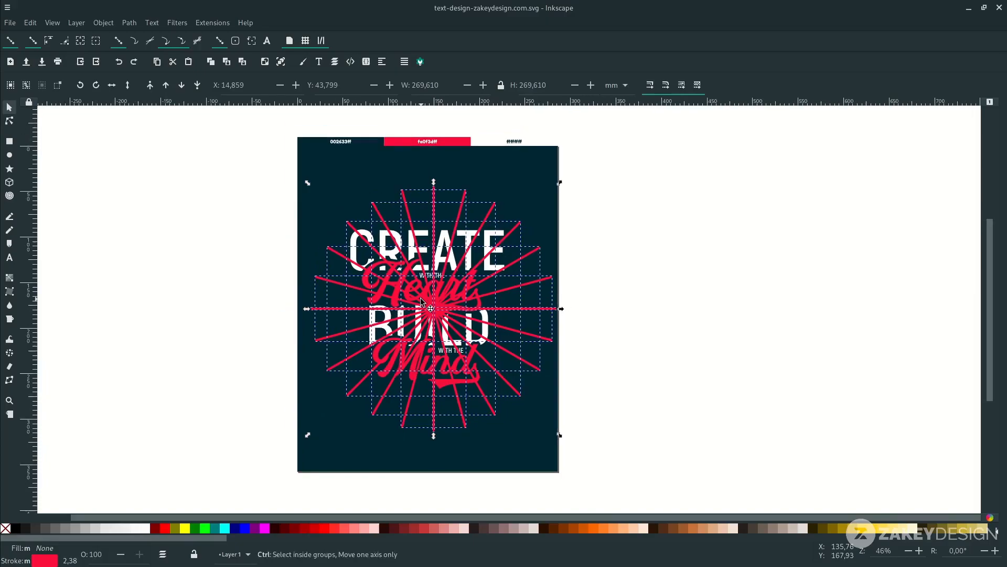
scroll(down, 3)
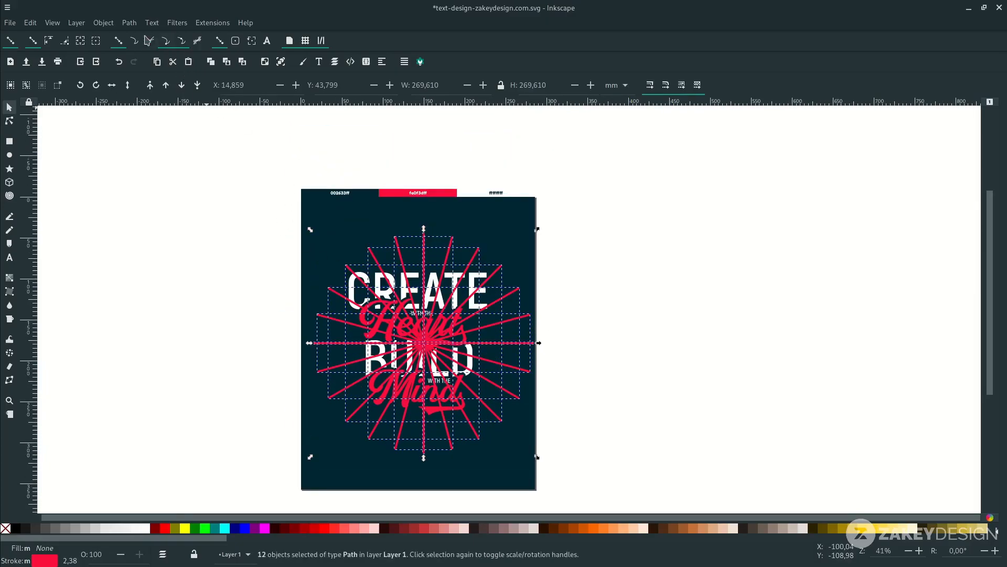
click(129, 22)
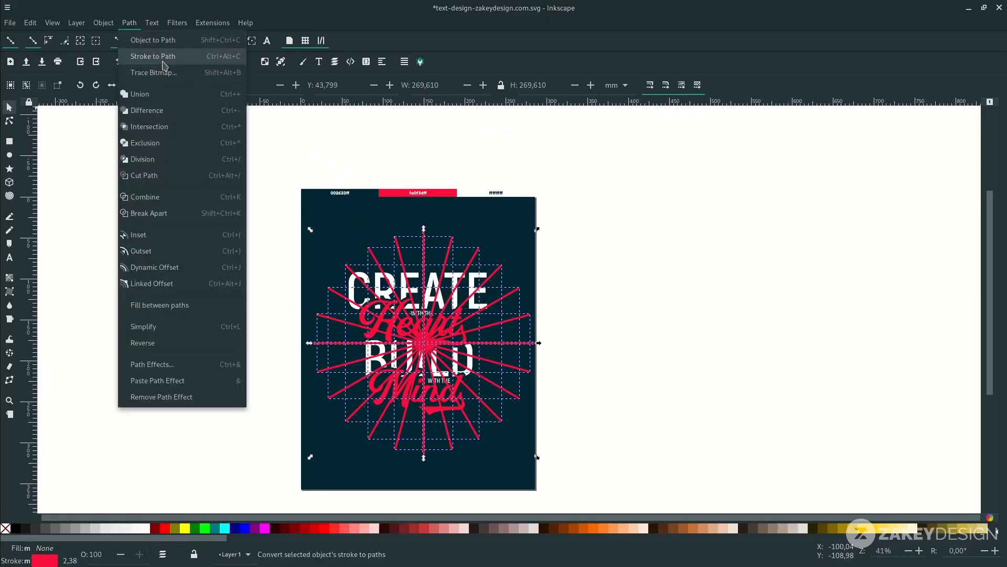
click(152, 56)
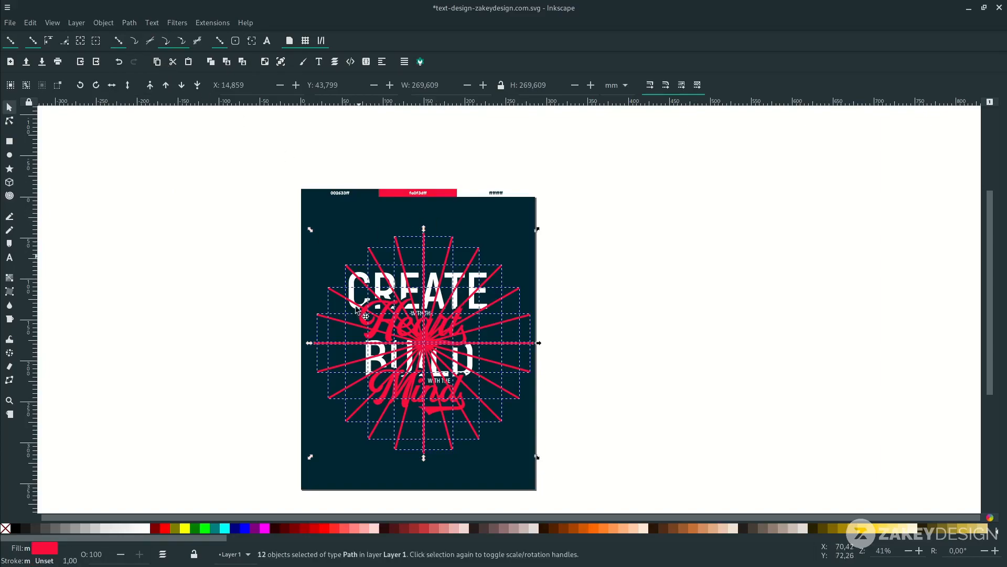
mouse_move(143, 54)
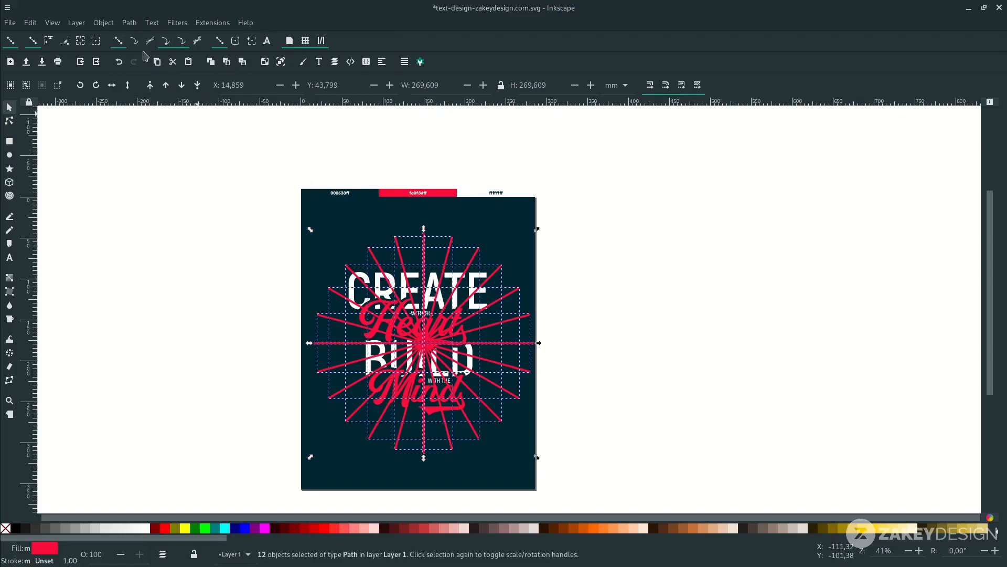
click(128, 22)
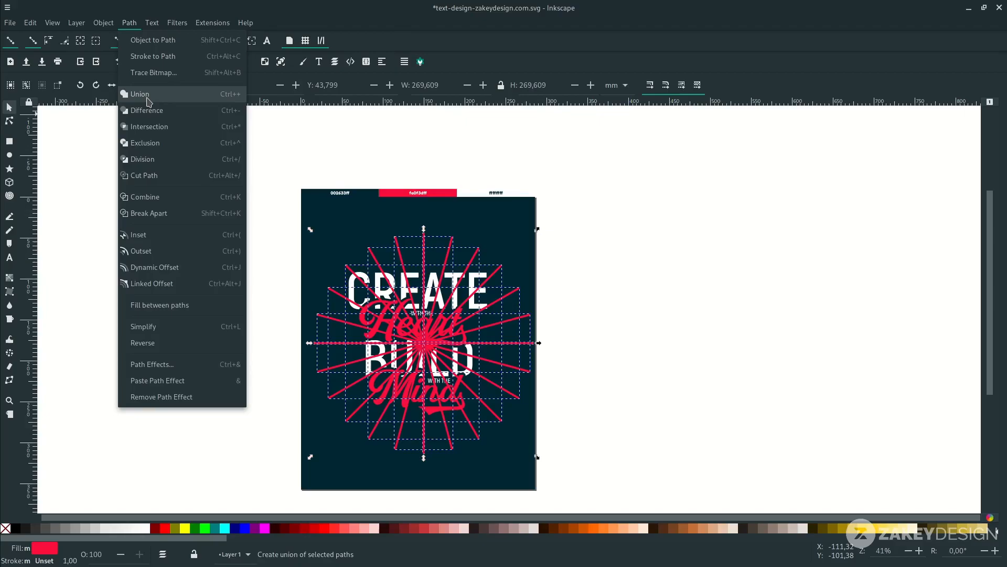
click(138, 94)
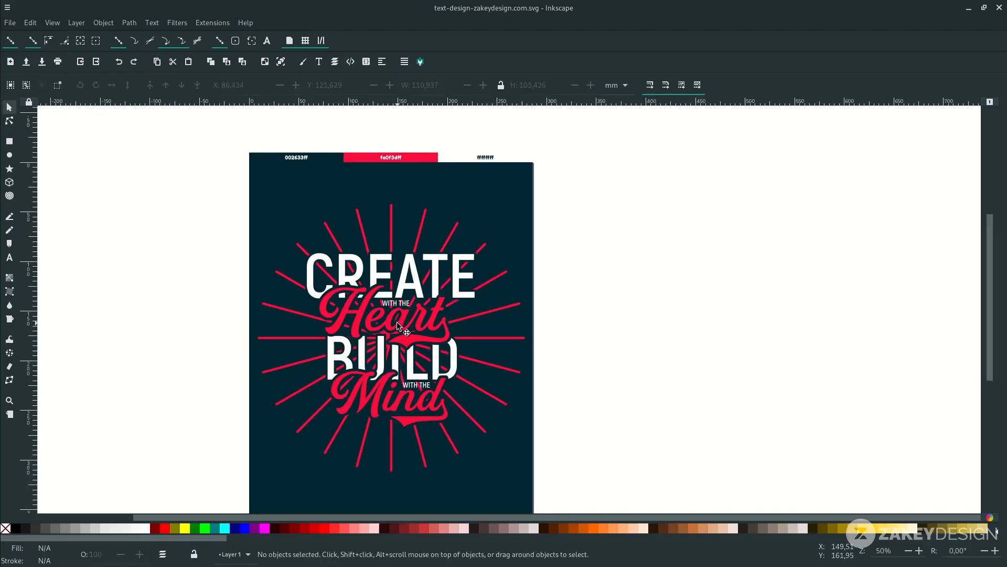
mouse_move(13, 157)
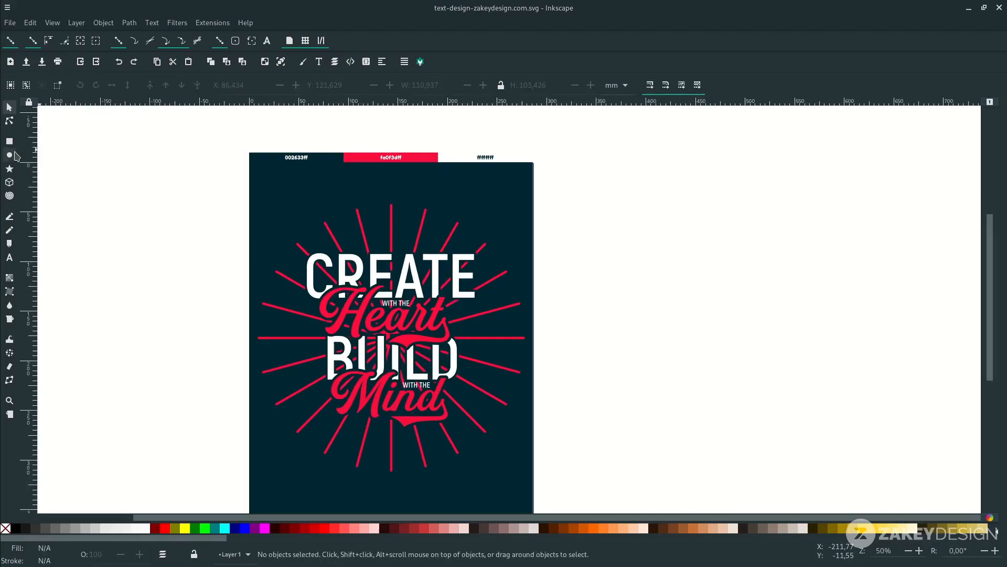
click(9, 154)
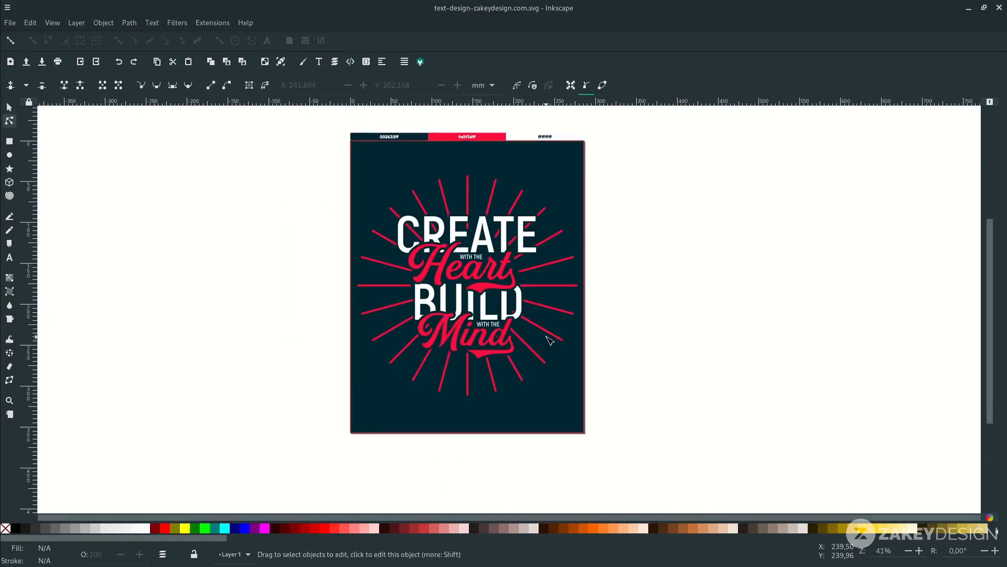
Step: Draw short cutting lines across rays and divide them into broken segments
click(9, 217)
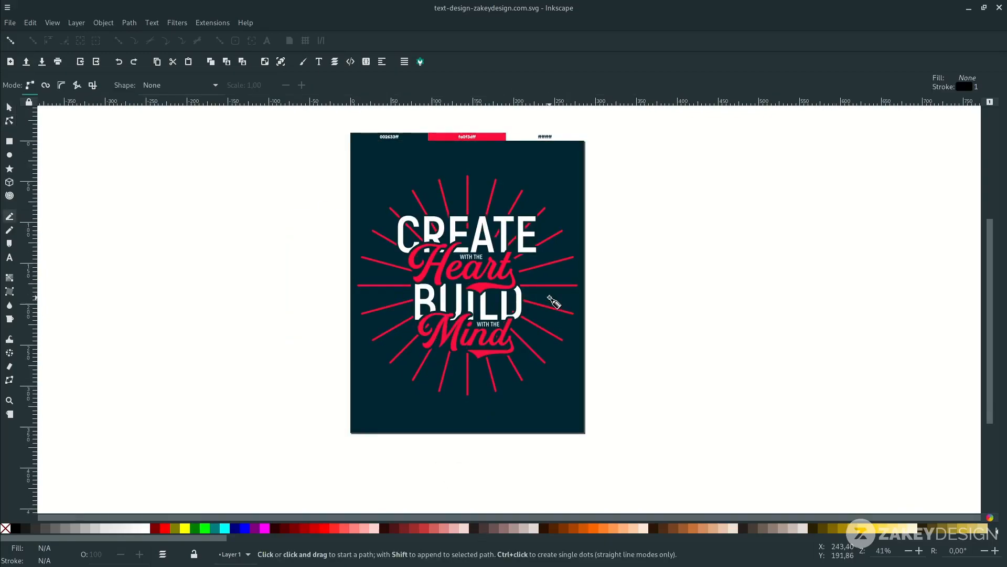
scroll(up, 3)
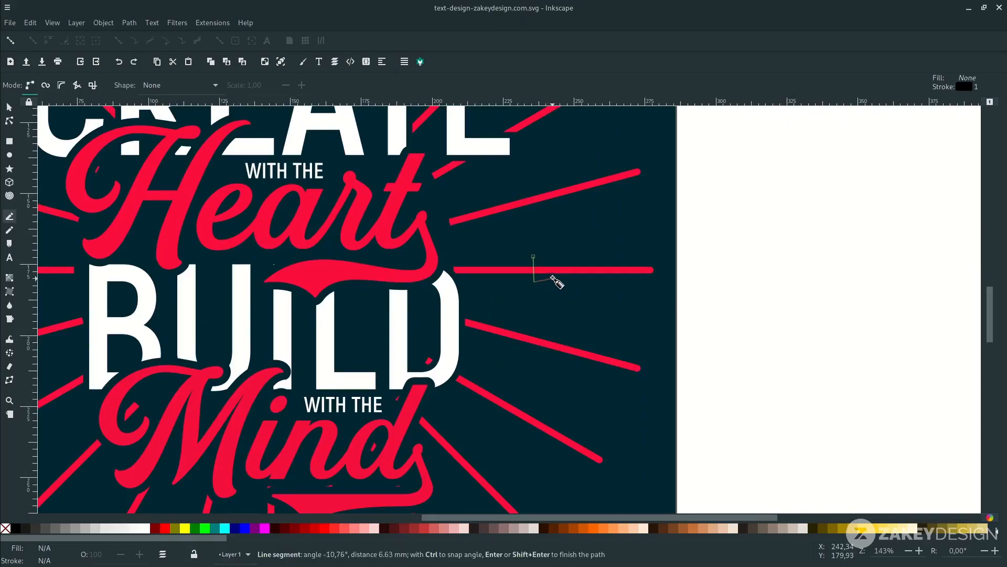
click(535, 257)
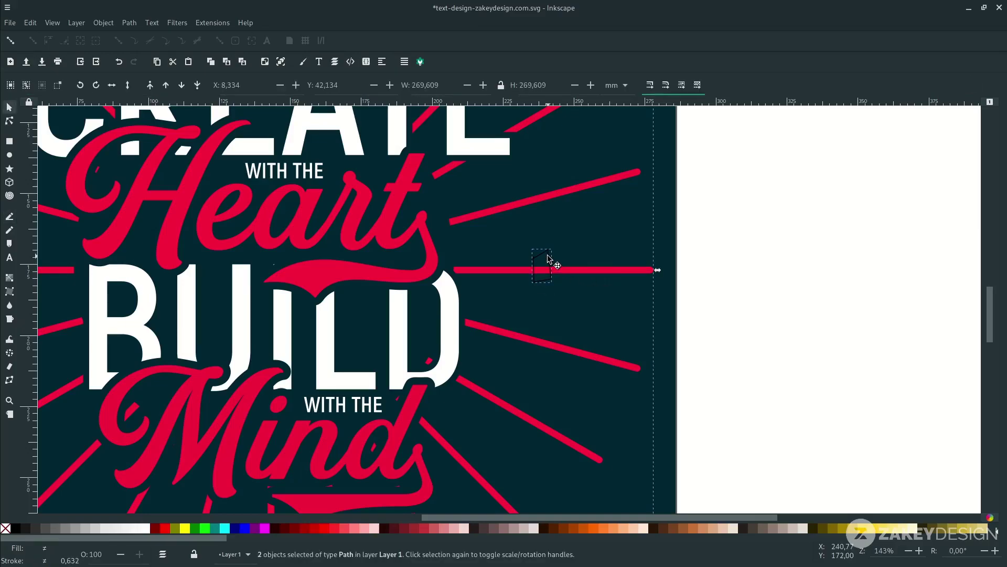
click(128, 22)
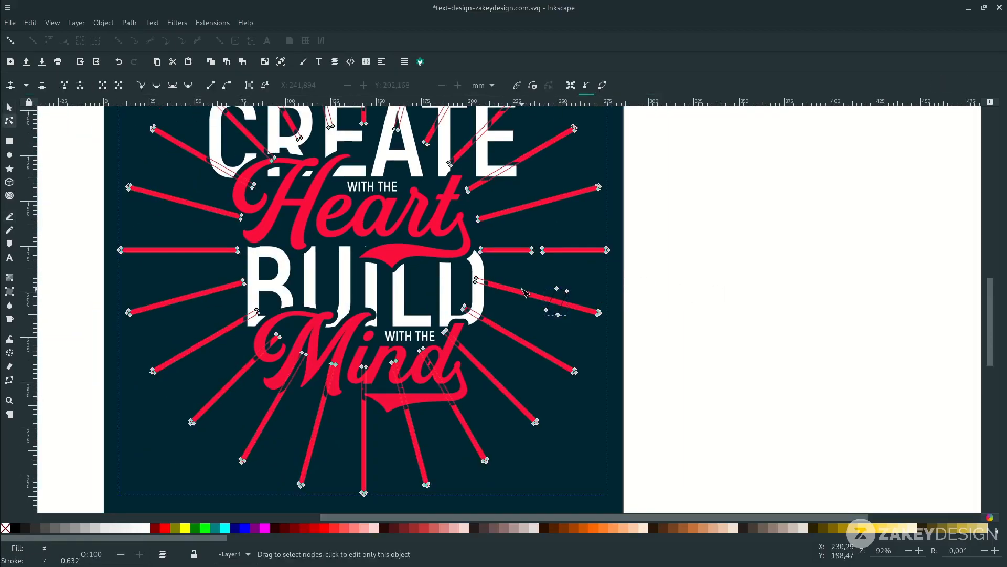
click(9, 216)
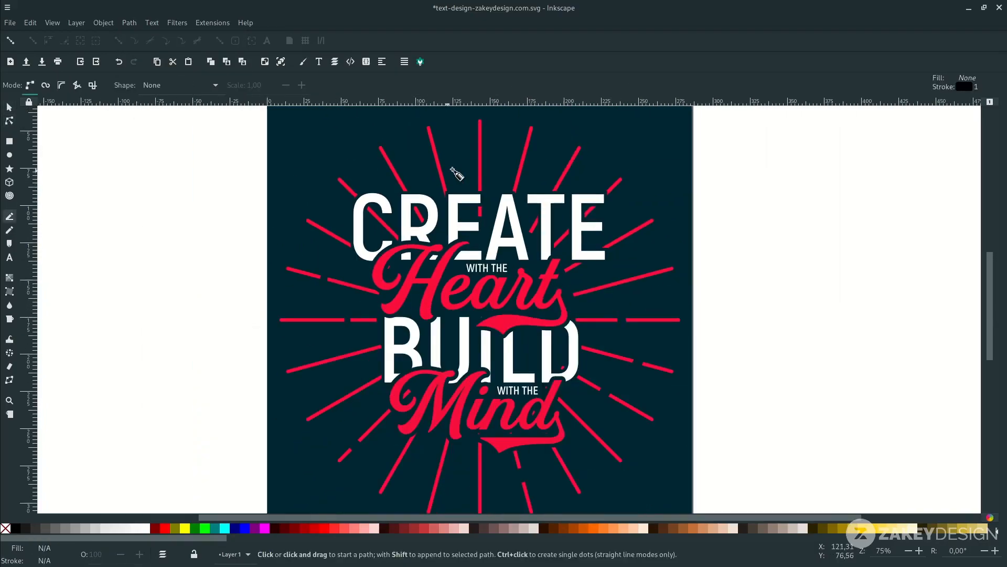
click(9, 121)
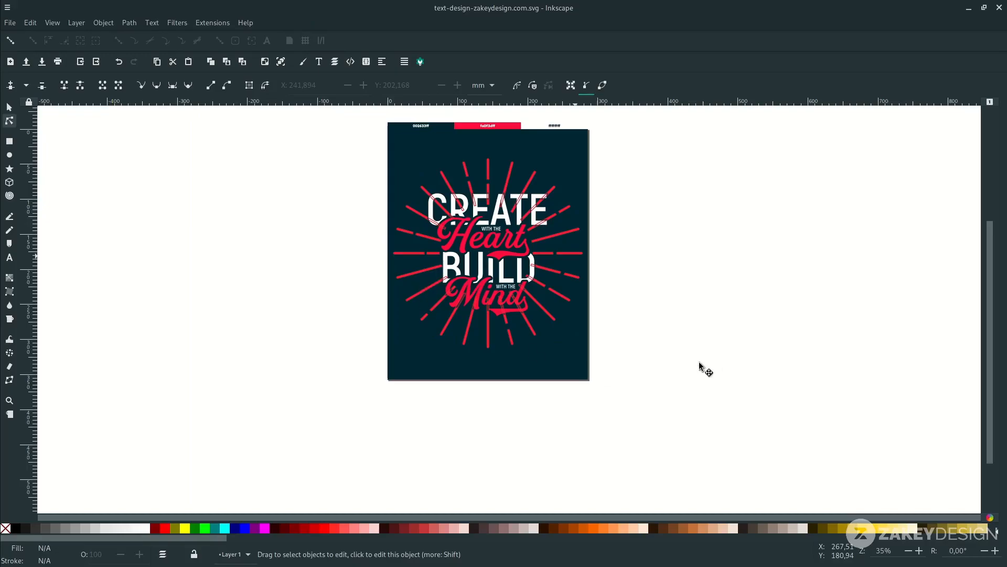
Step: Scale the ray burst down around the lettering and raise it one stacking level
click(128, 23)
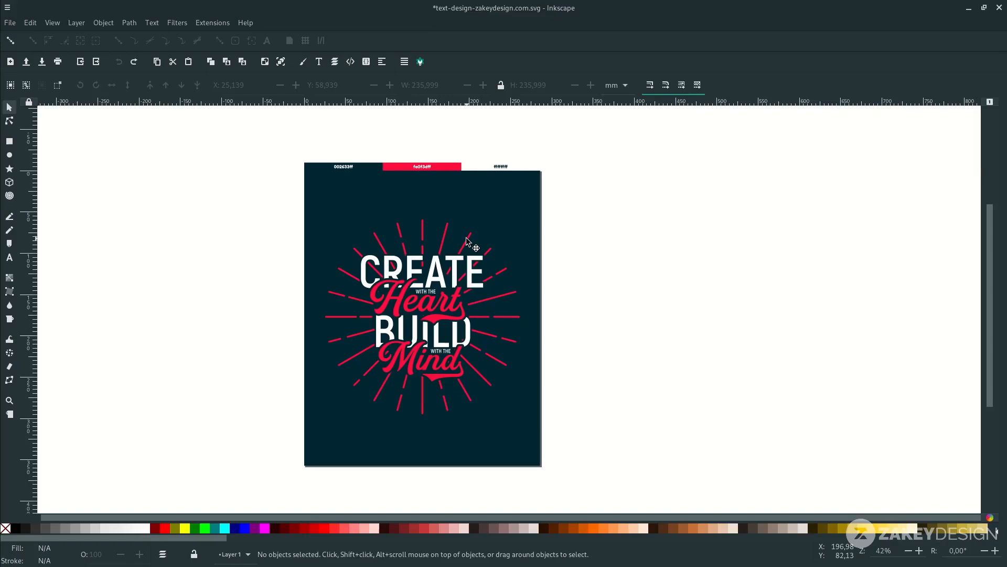
mouse_move(475, 247)
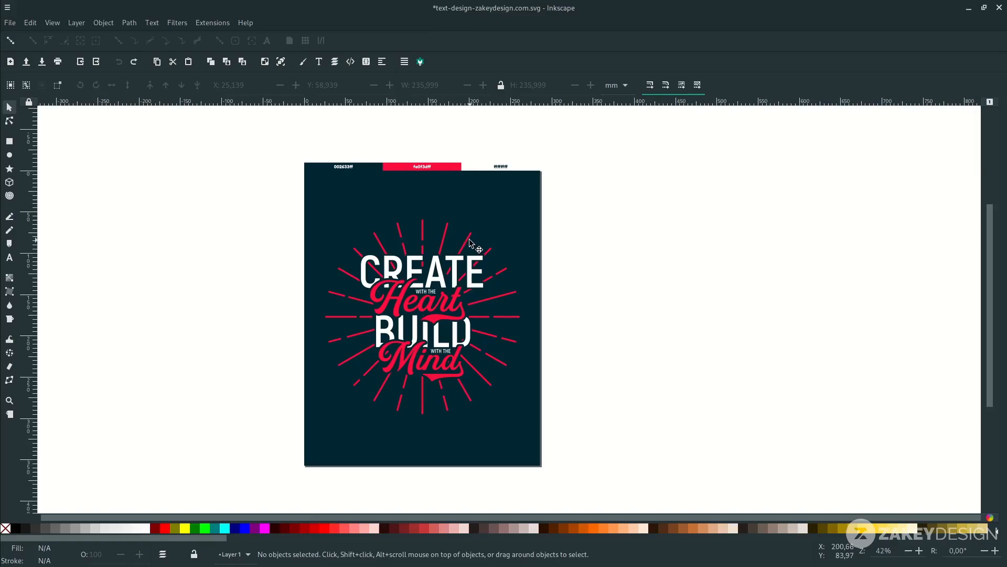
click(423, 314)
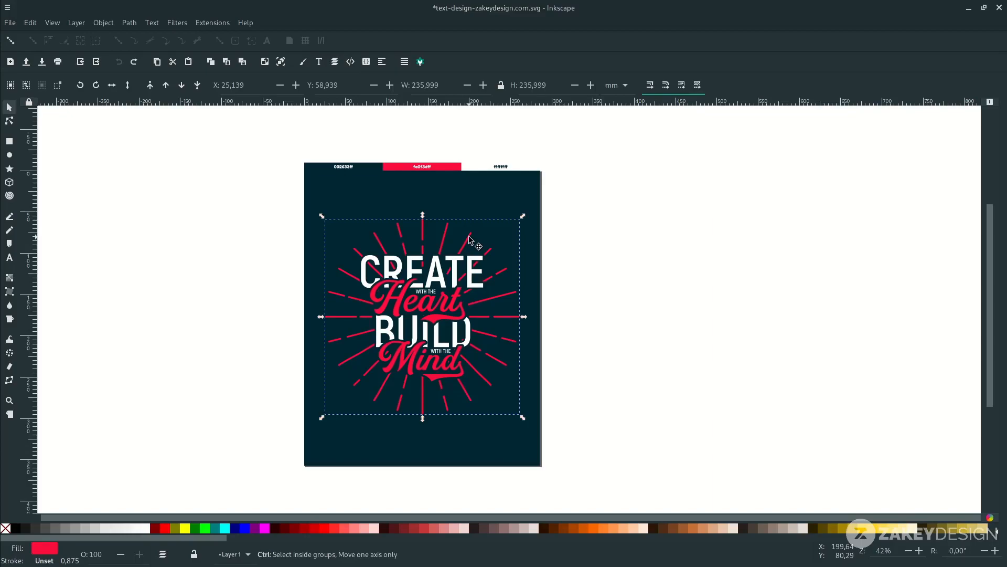
click(479, 246)
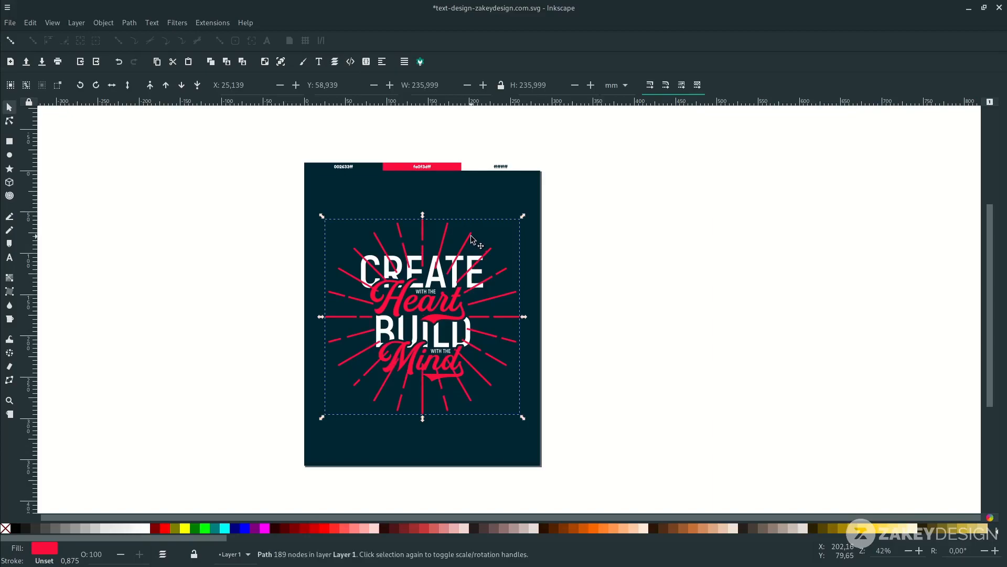
click(421, 315)
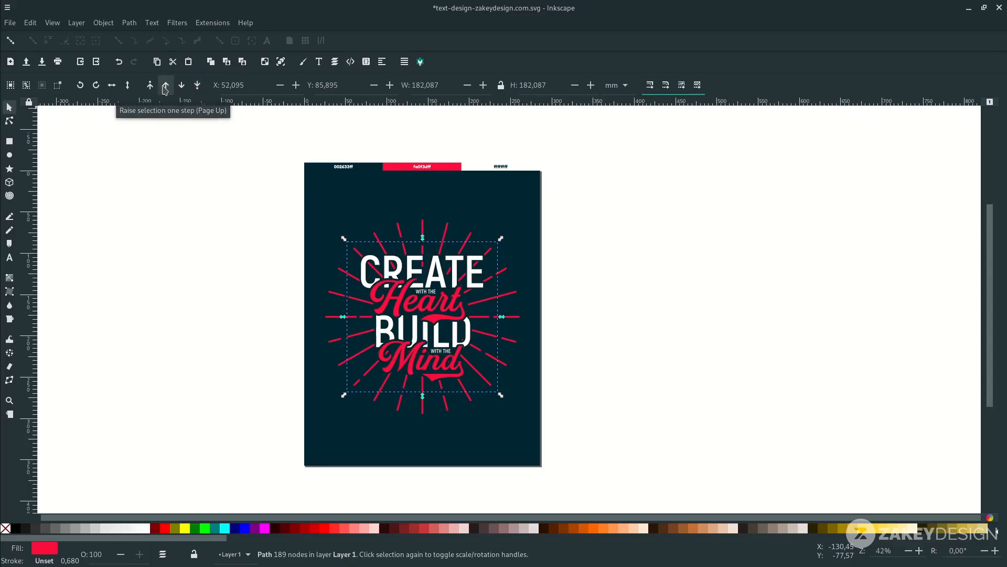
click(164, 85)
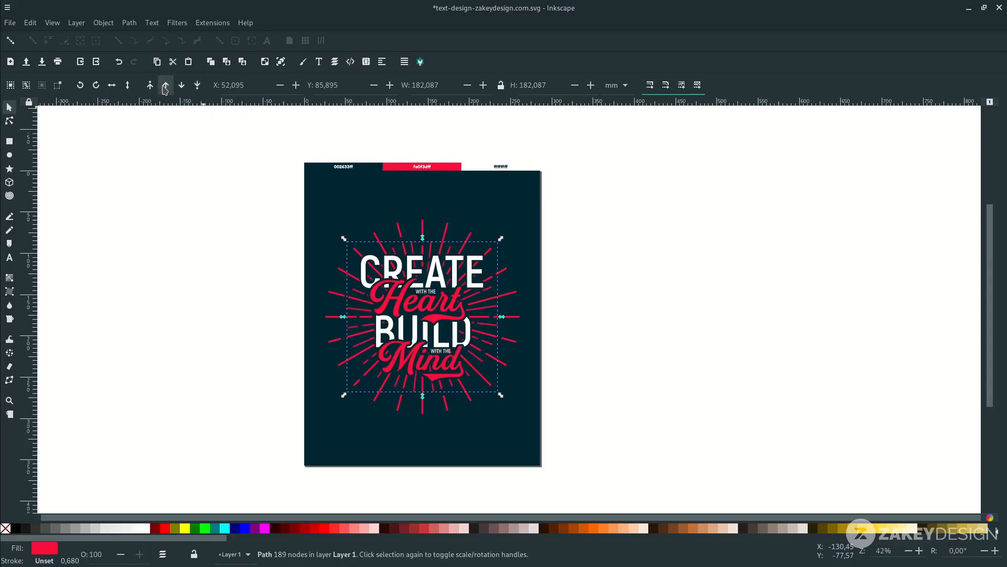